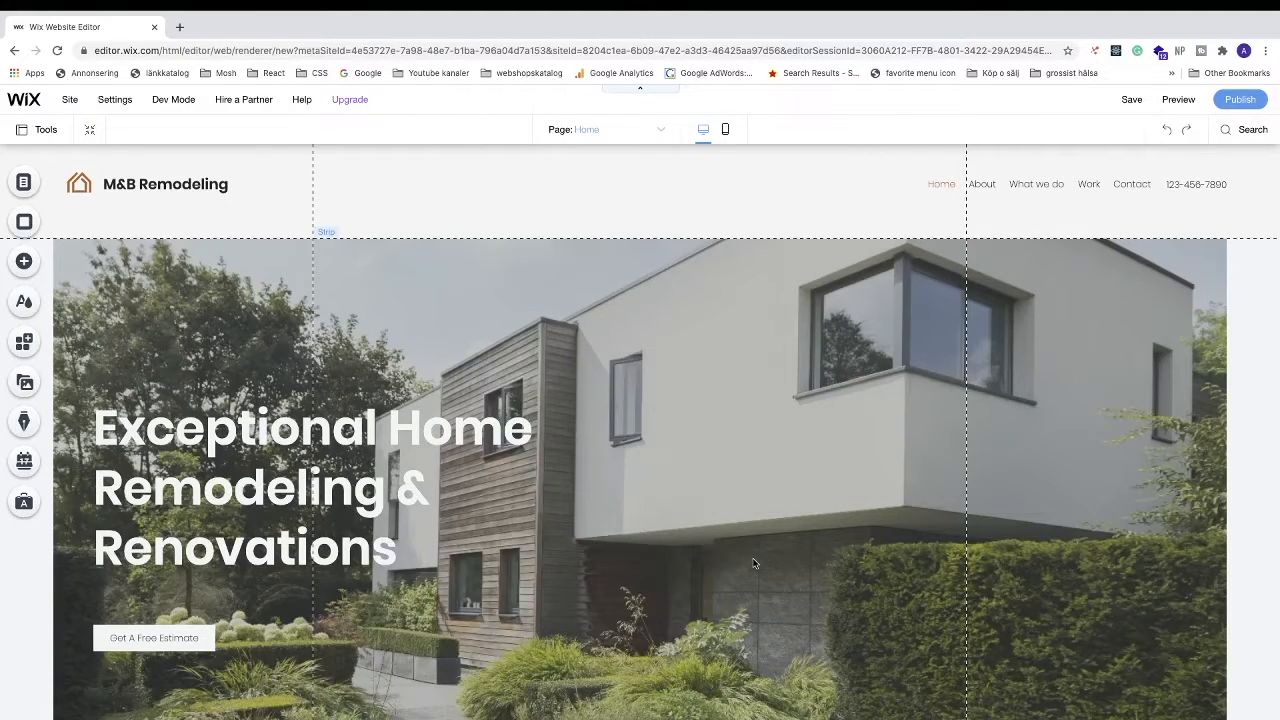
{"action": "mouse_move", "coordinate": [764, 562]}
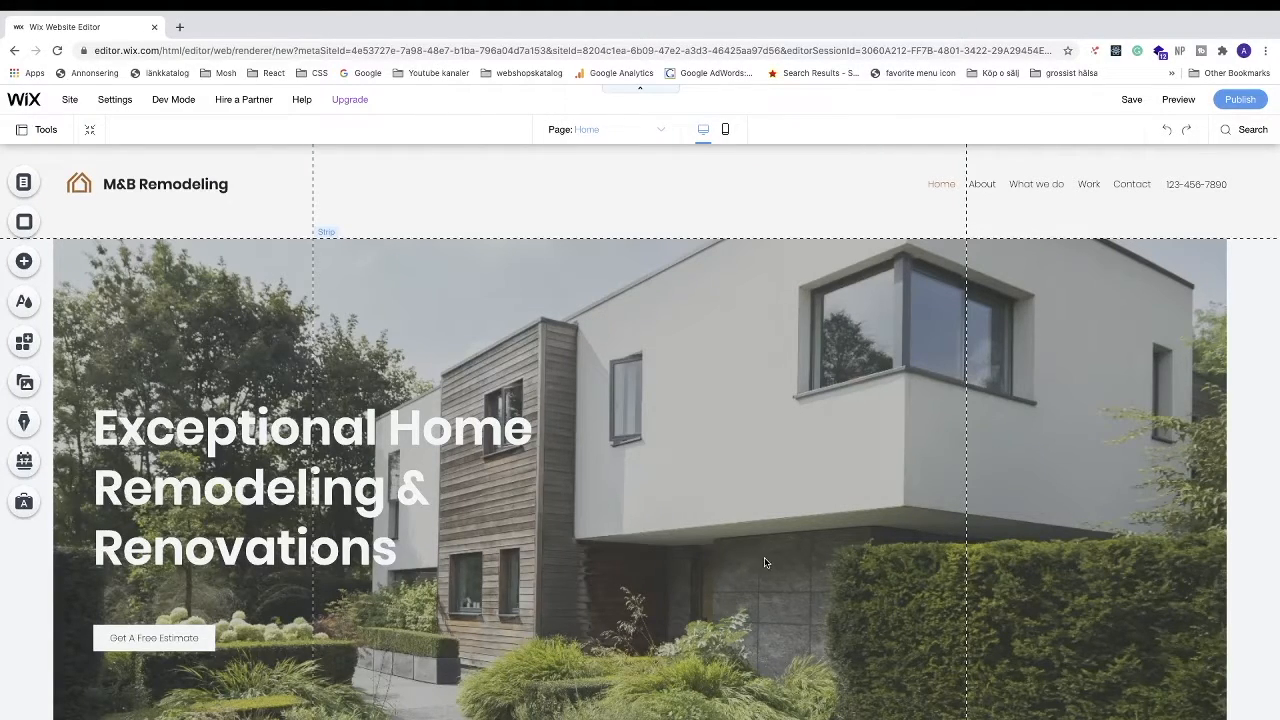
{"action": "mouse_move", "coordinate": [760, 550]}
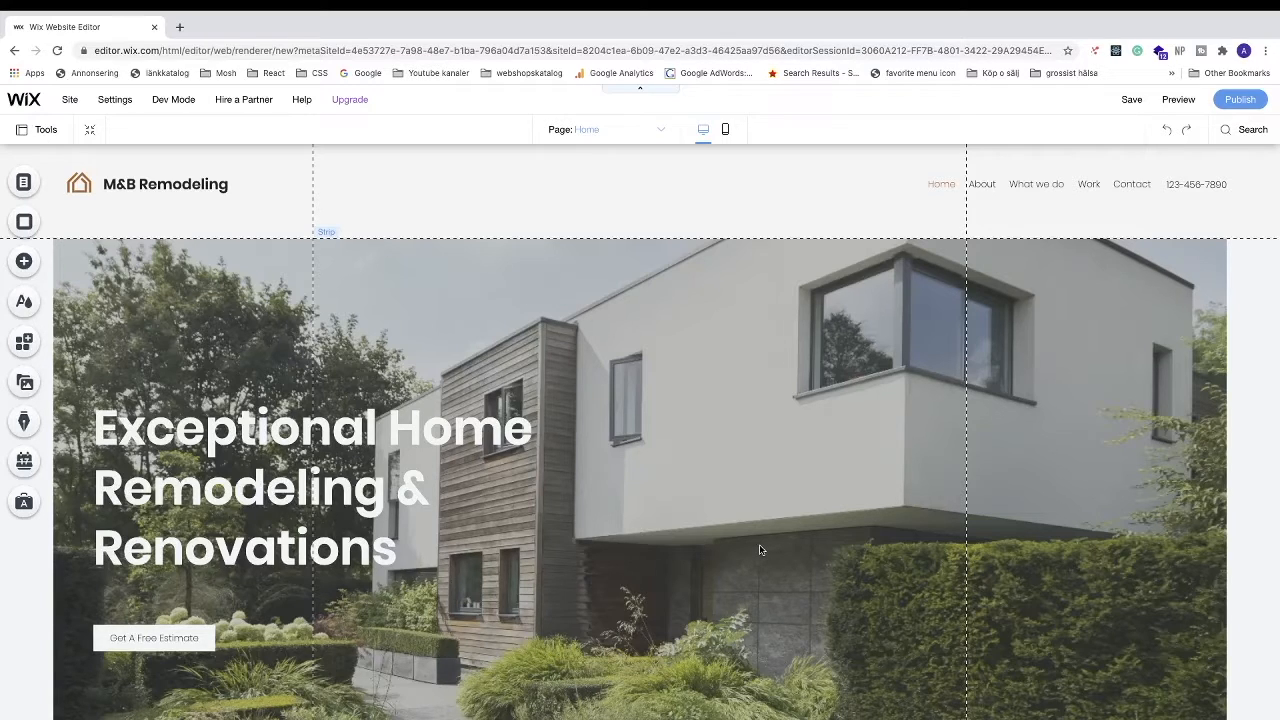
Scroll the home page down until the Our Services Include section is visible
{"action": "scroll", "scroll_direction": "down", "scroll_amount": 3}
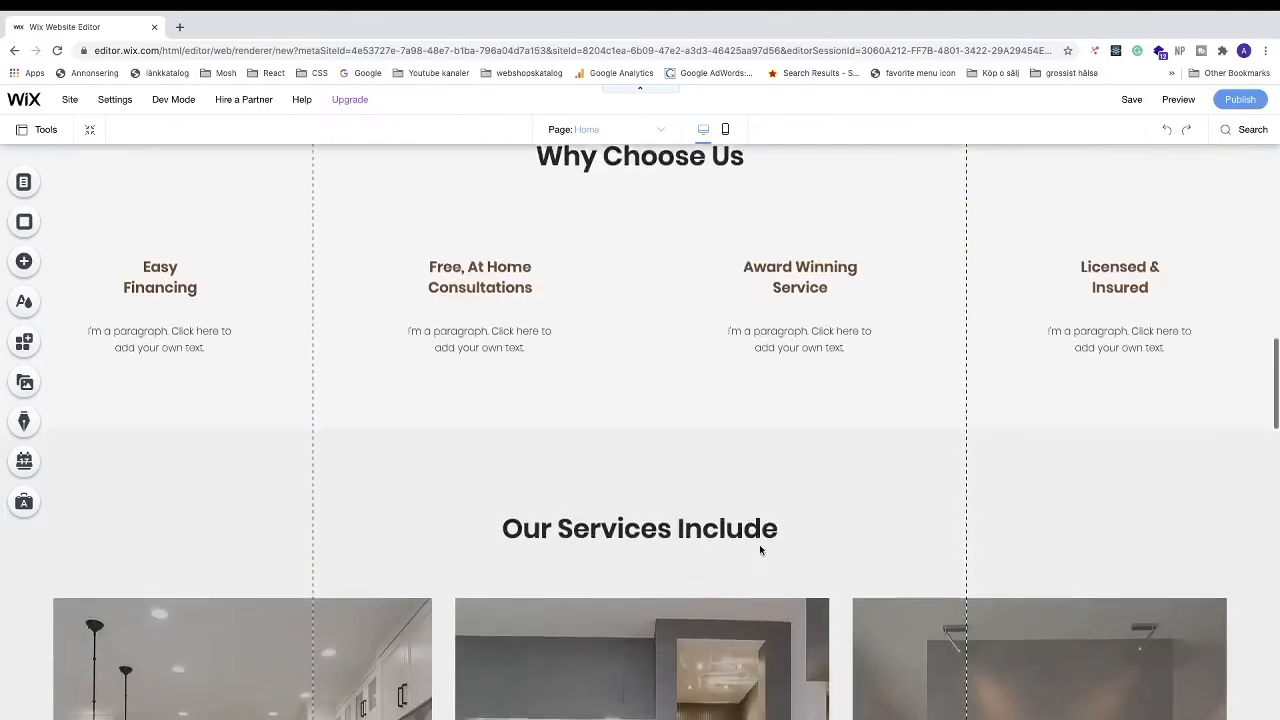
{"action": "scroll", "scroll_direction": "down", "scroll_amount": 3}
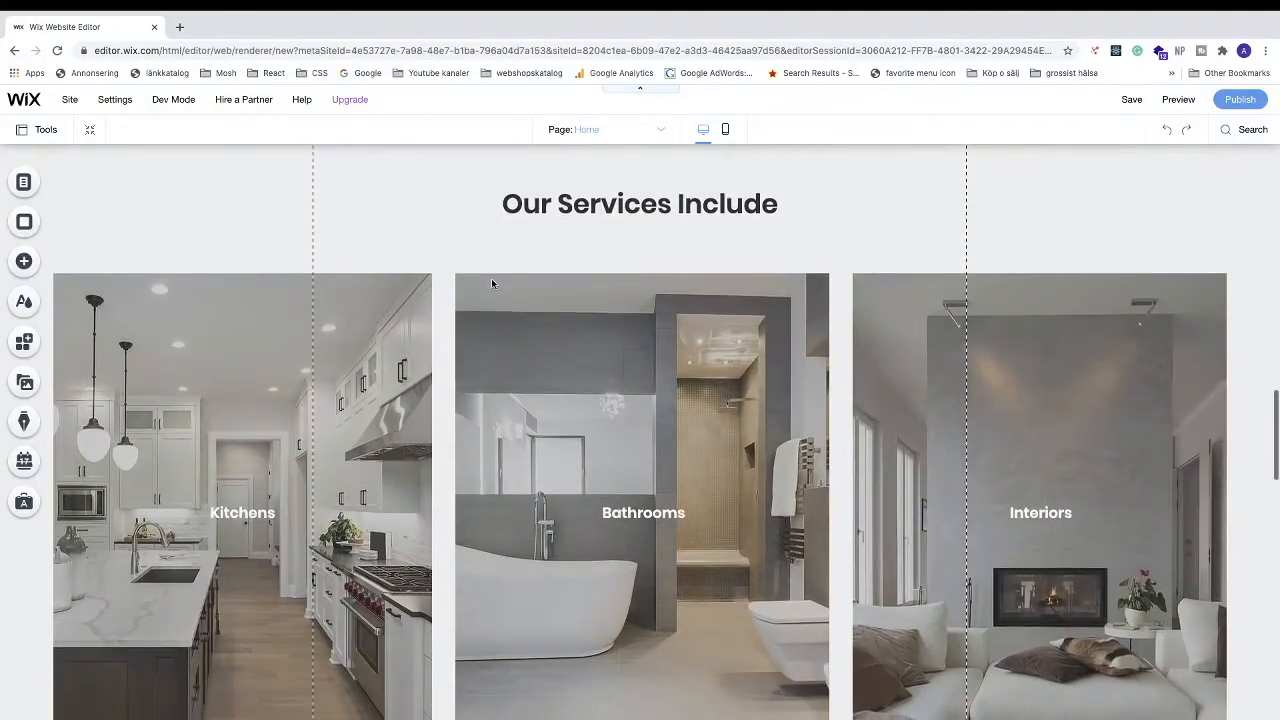
{"action": "scroll", "scroll_direction": "up", "scroll_amount": 3}
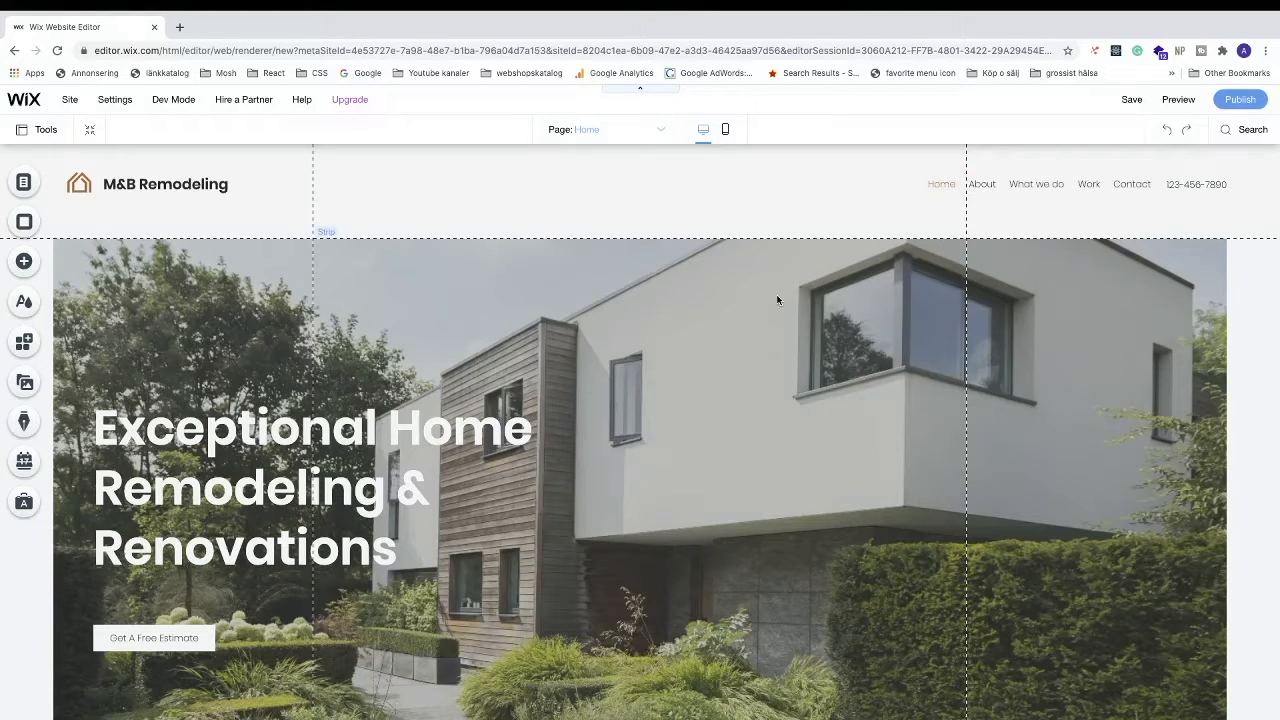
{"action": "scroll", "scroll_direction": "down", "scroll_amount": 3}
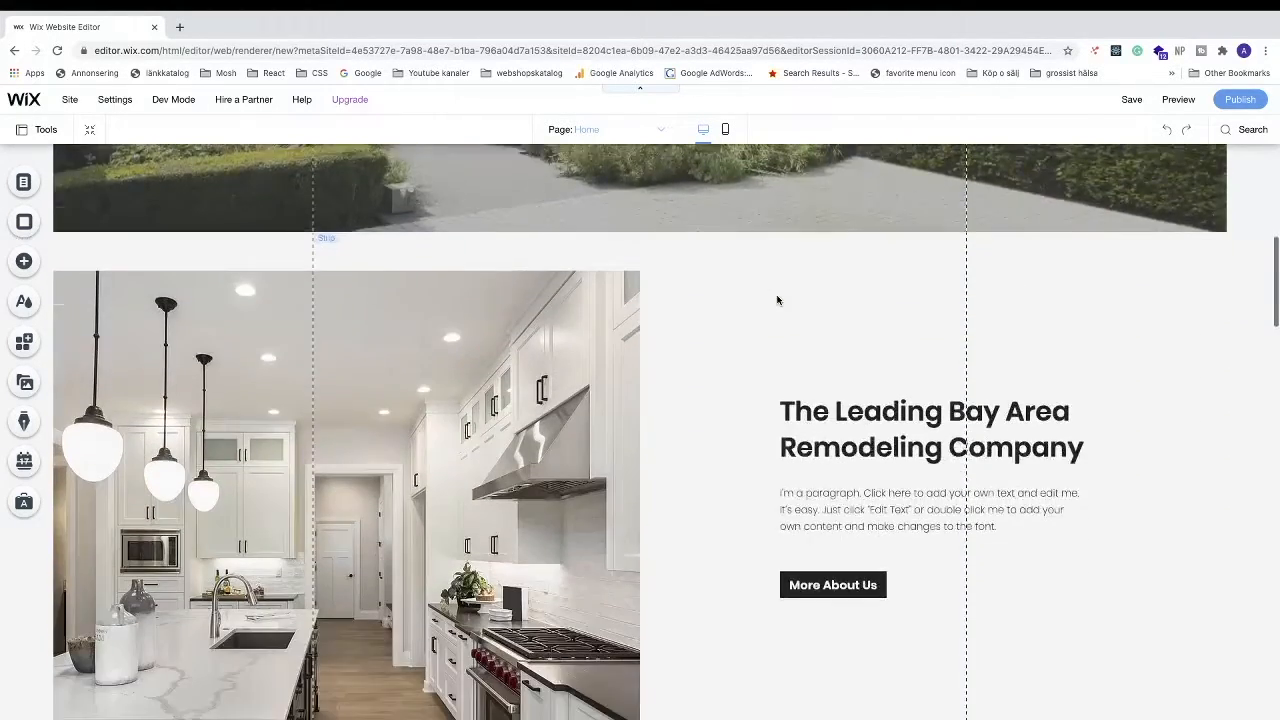
{"action": "scroll", "scroll_direction": "down", "scroll_amount": 3}
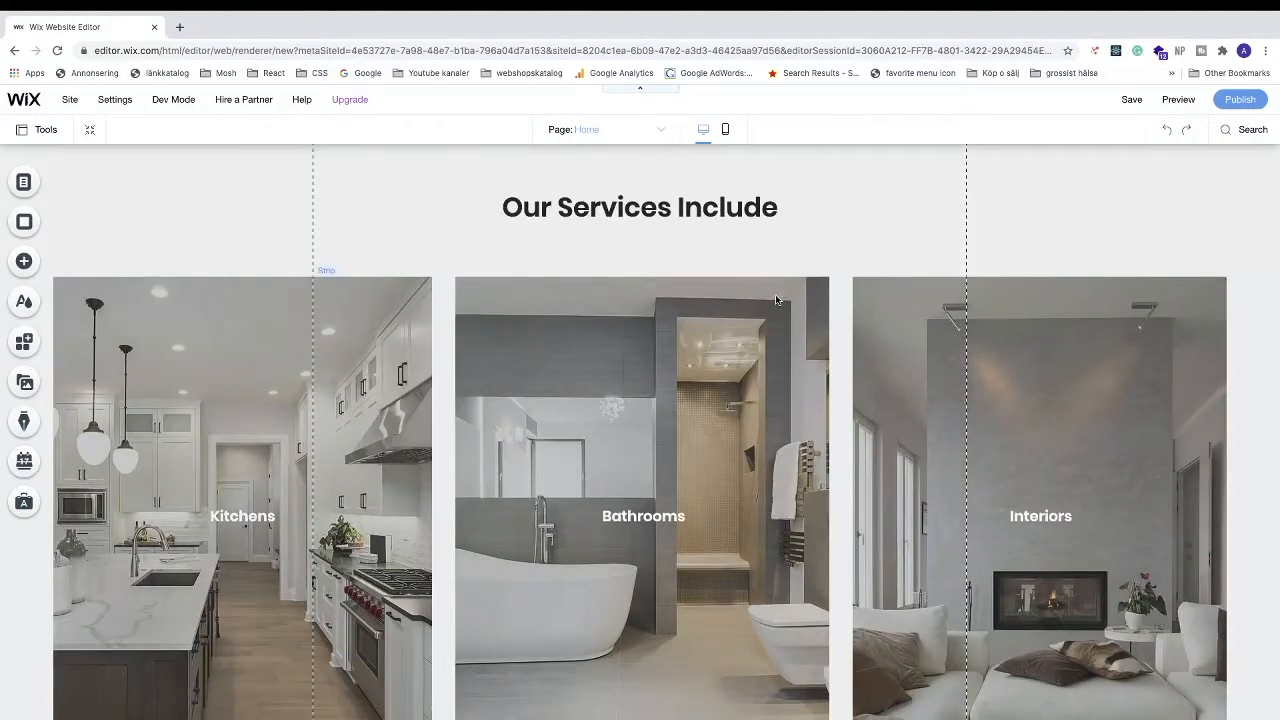
{"action": "mouse_move", "coordinate": [210, 186]}
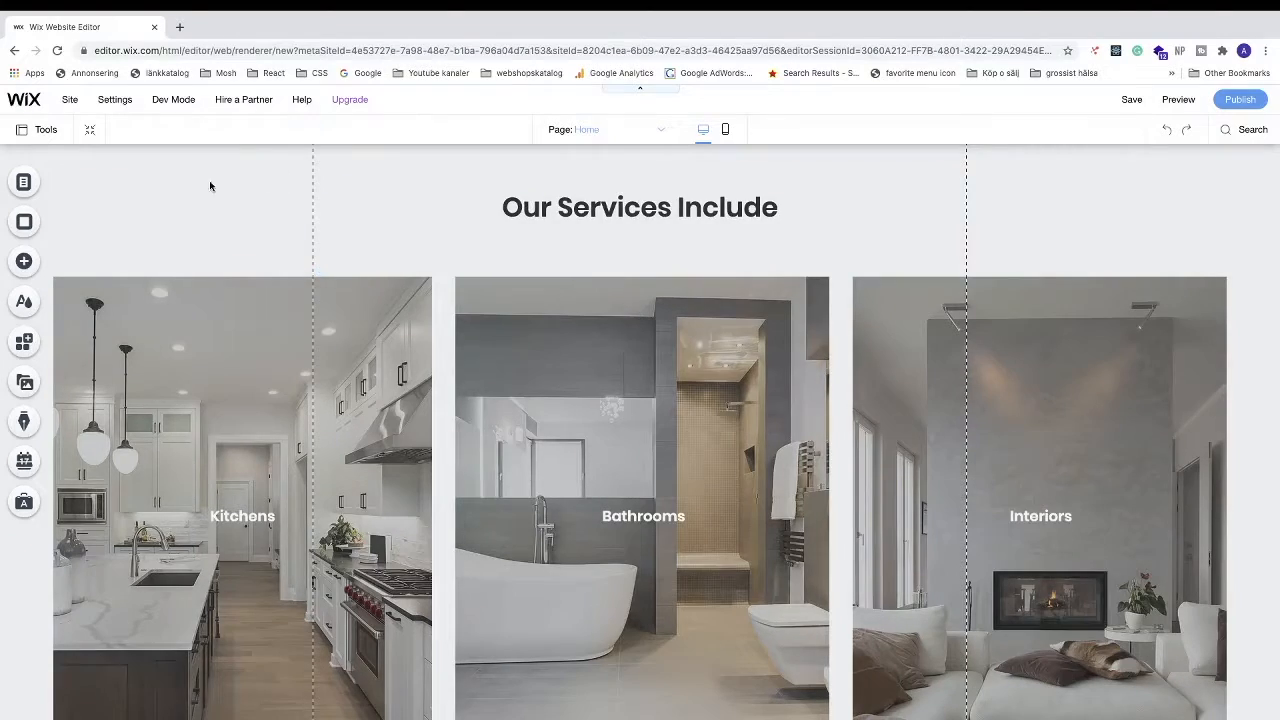
{"action": "mouse_move", "coordinate": [24, 260]}
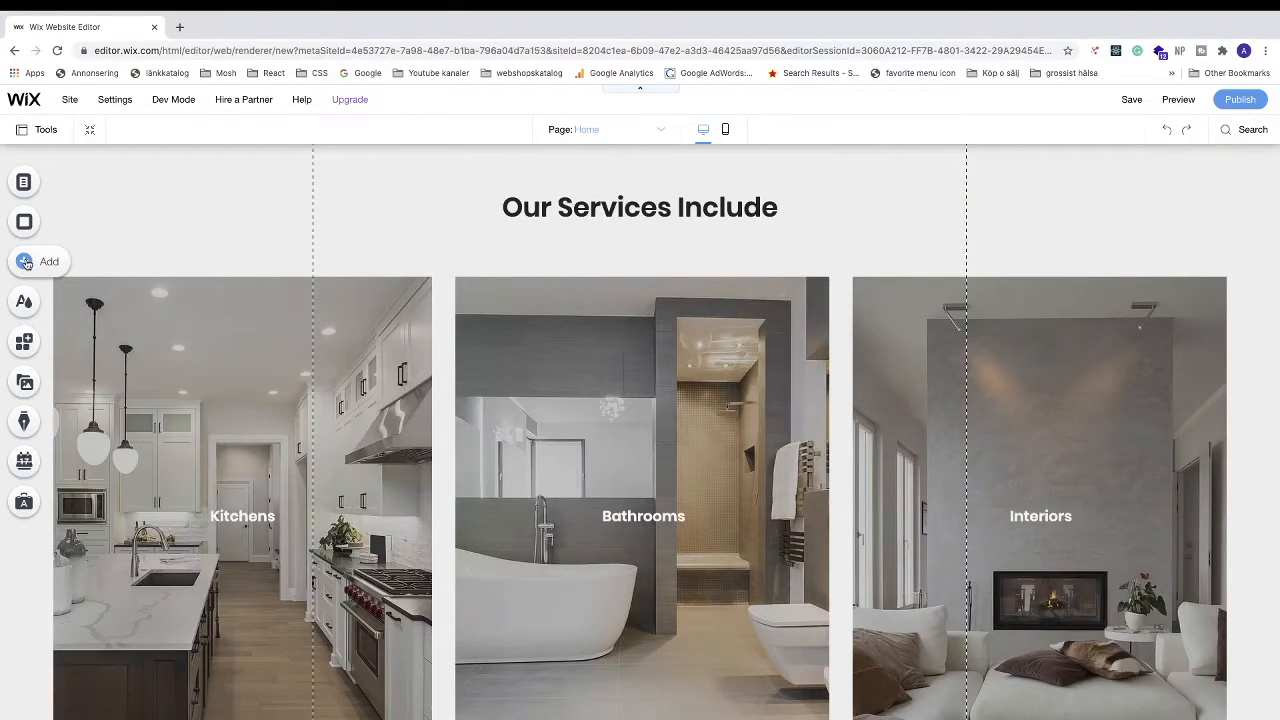
Add an Anchor element from Add > Menu > Anchors beside the services heading
{"action": "left_click", "coordinate": [24, 260]}
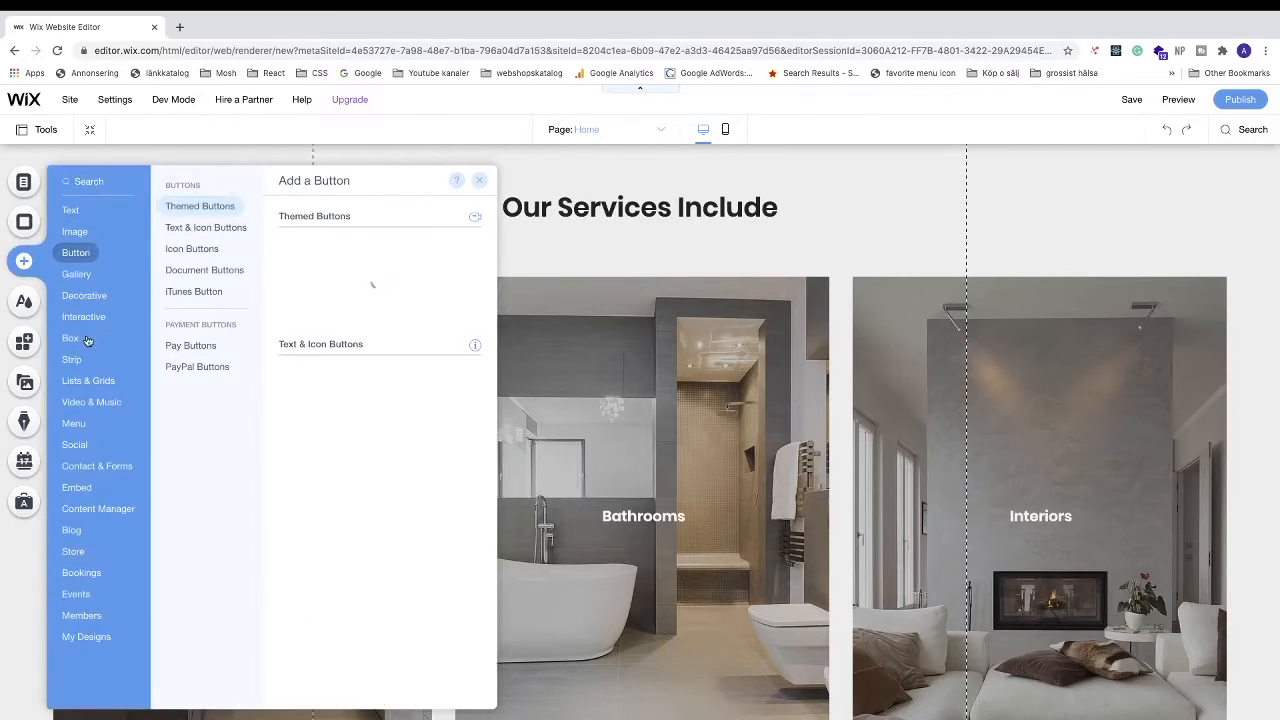
{"action": "left_click", "coordinate": [72, 424]}
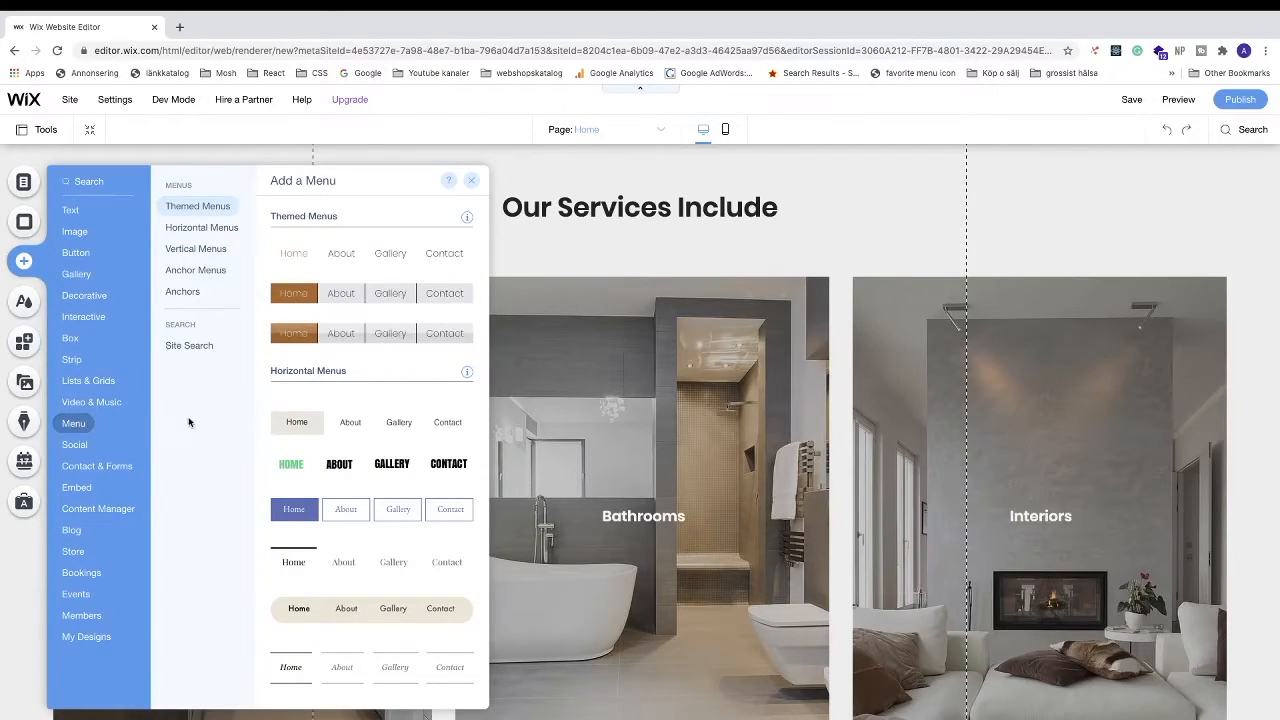
{"action": "left_click", "coordinate": [182, 292]}
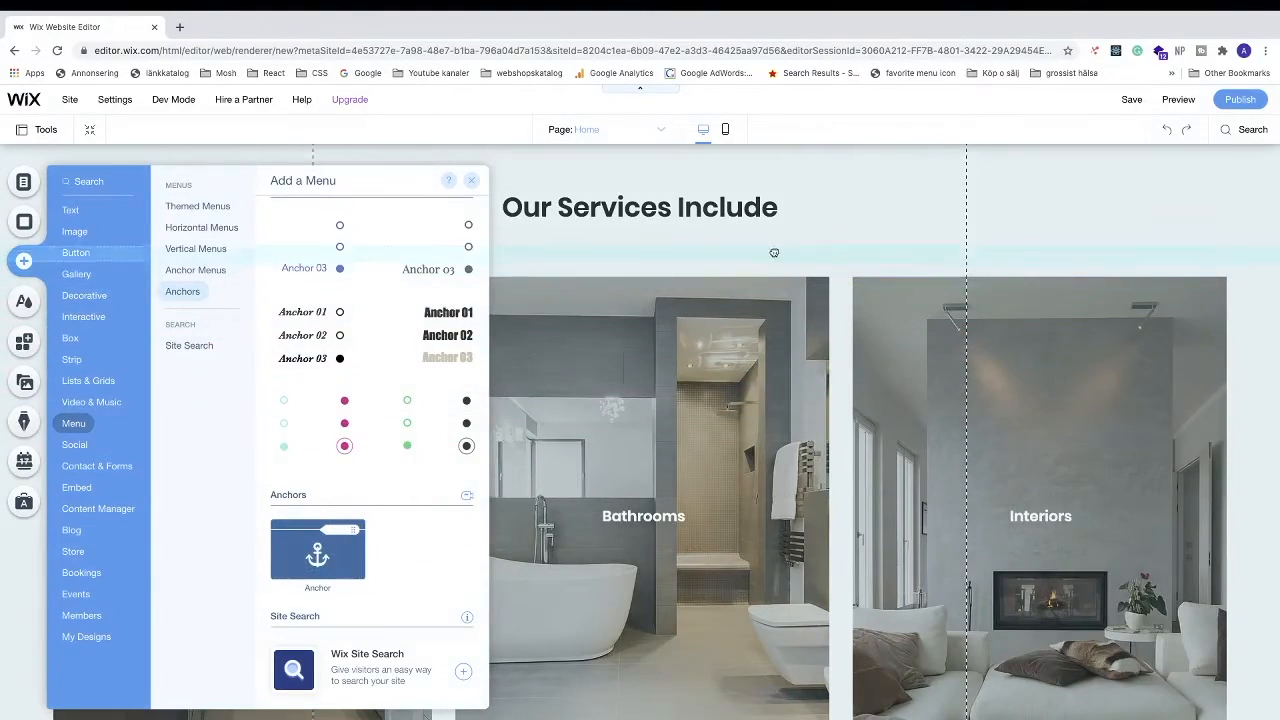
{"action": "left_click", "coordinate": [196, 270]}
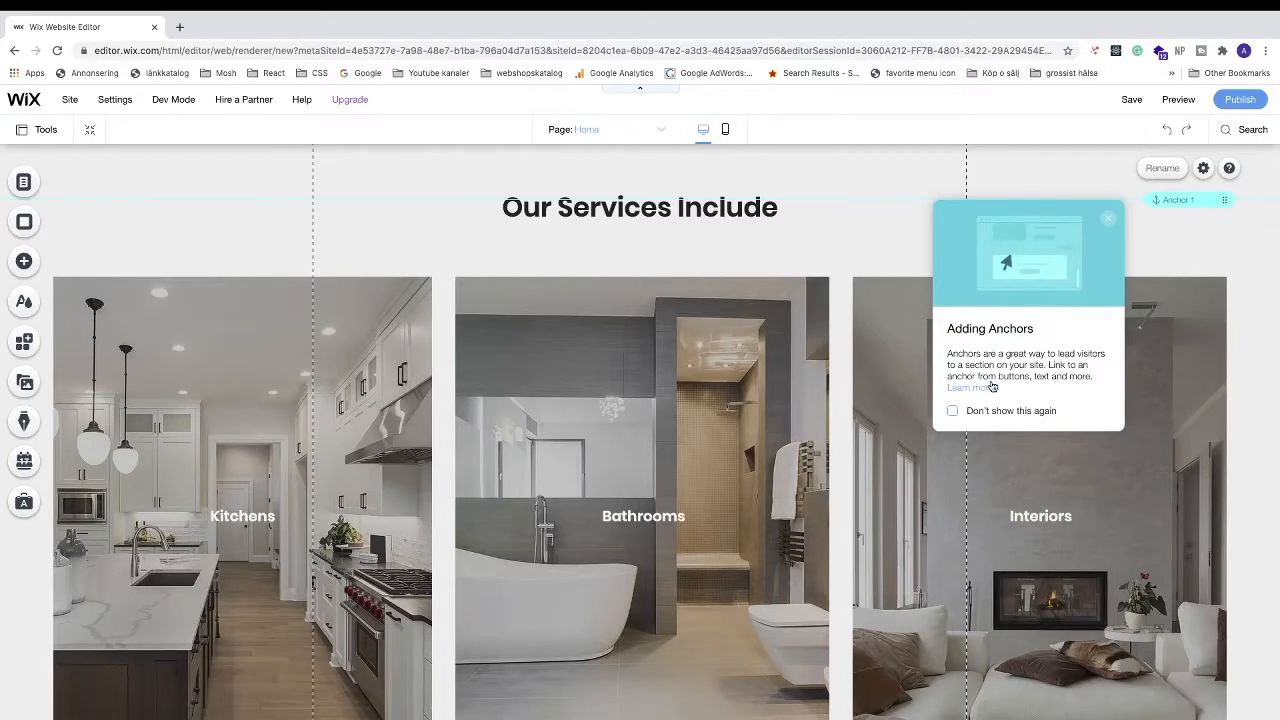
Tick 'Don't show this again' on the Adding Anchors tip and close it
{"action": "left_click", "coordinate": [952, 412]}
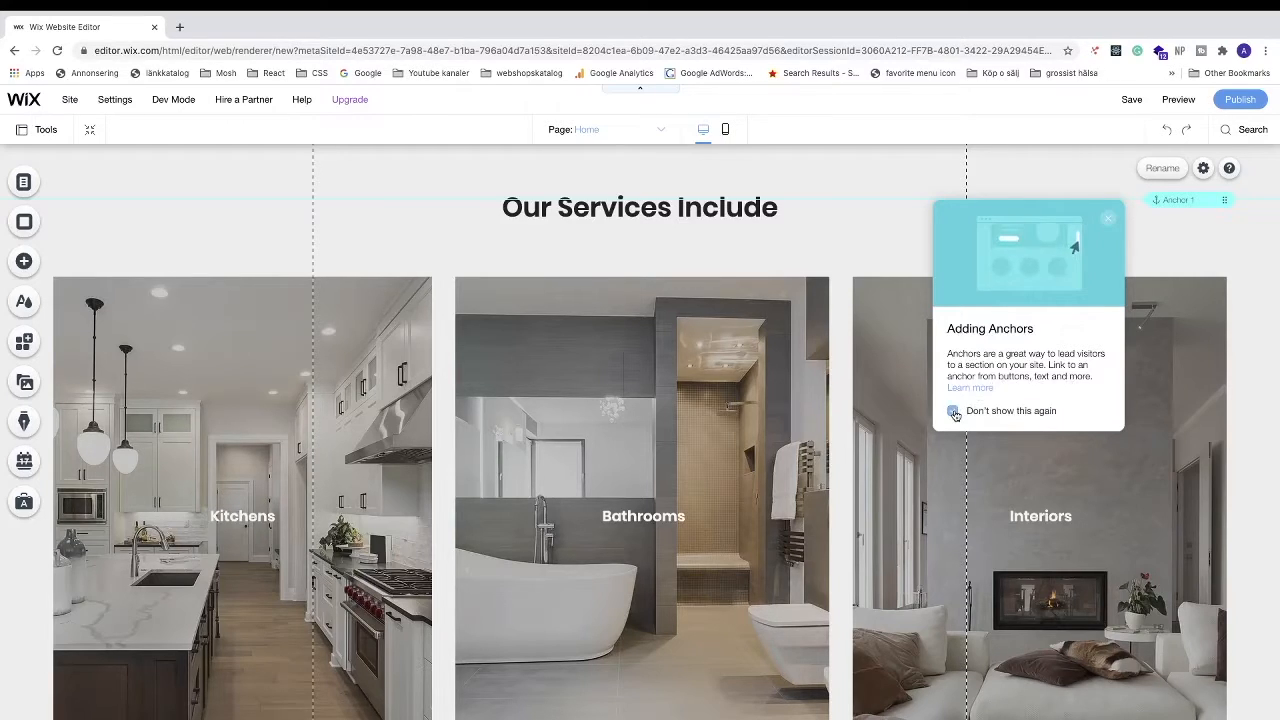
{"action": "left_click", "coordinate": [952, 412]}
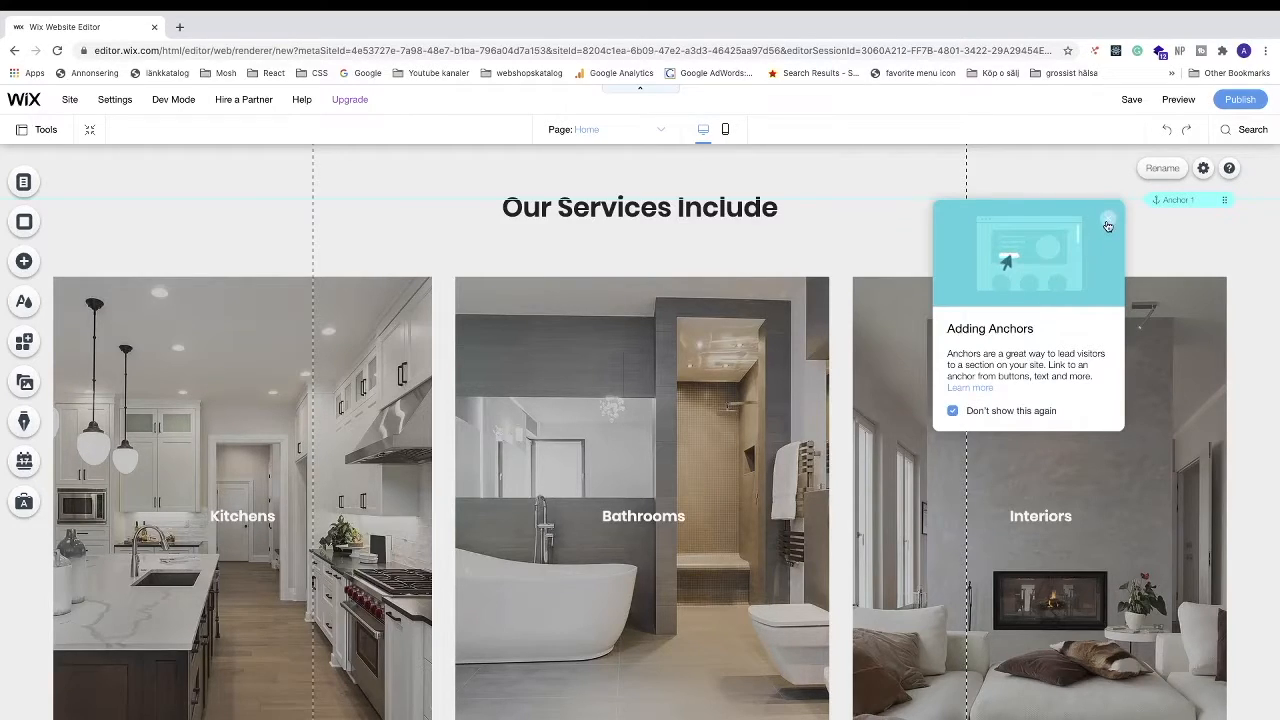
{"action": "left_click", "coordinate": [1108, 224]}
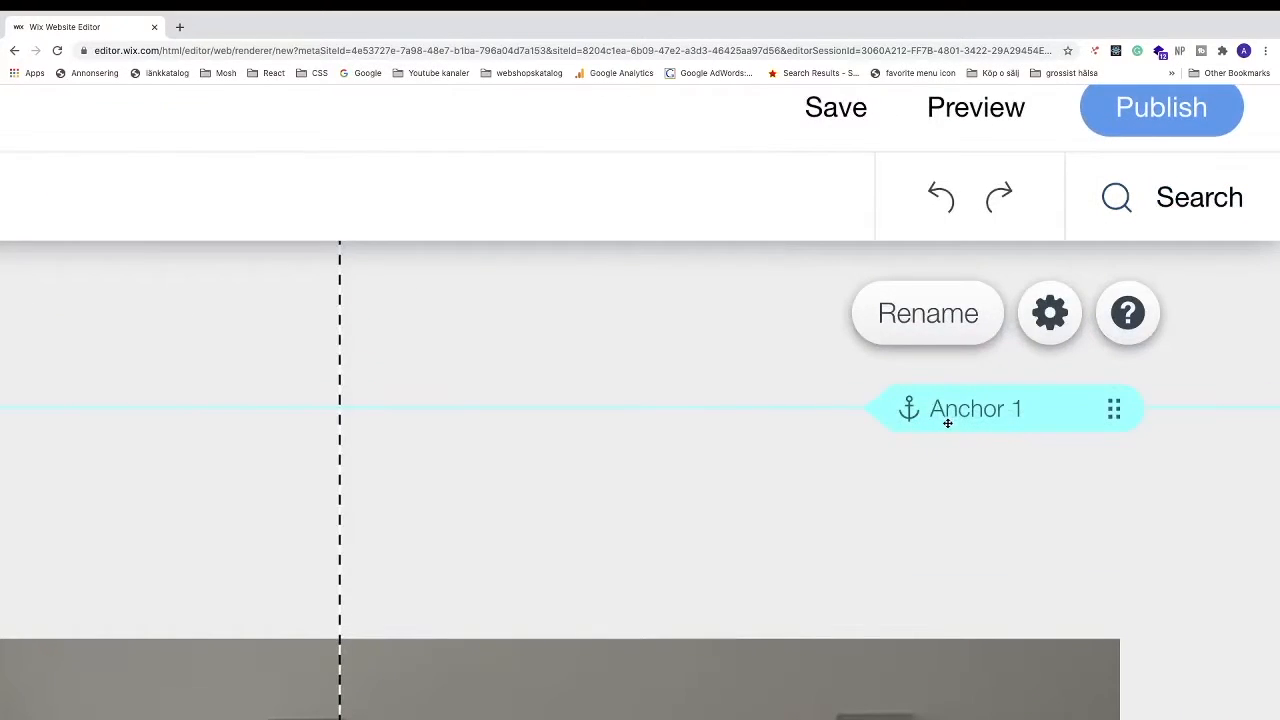
{"action": "mouse_move", "coordinate": [998, 412]}
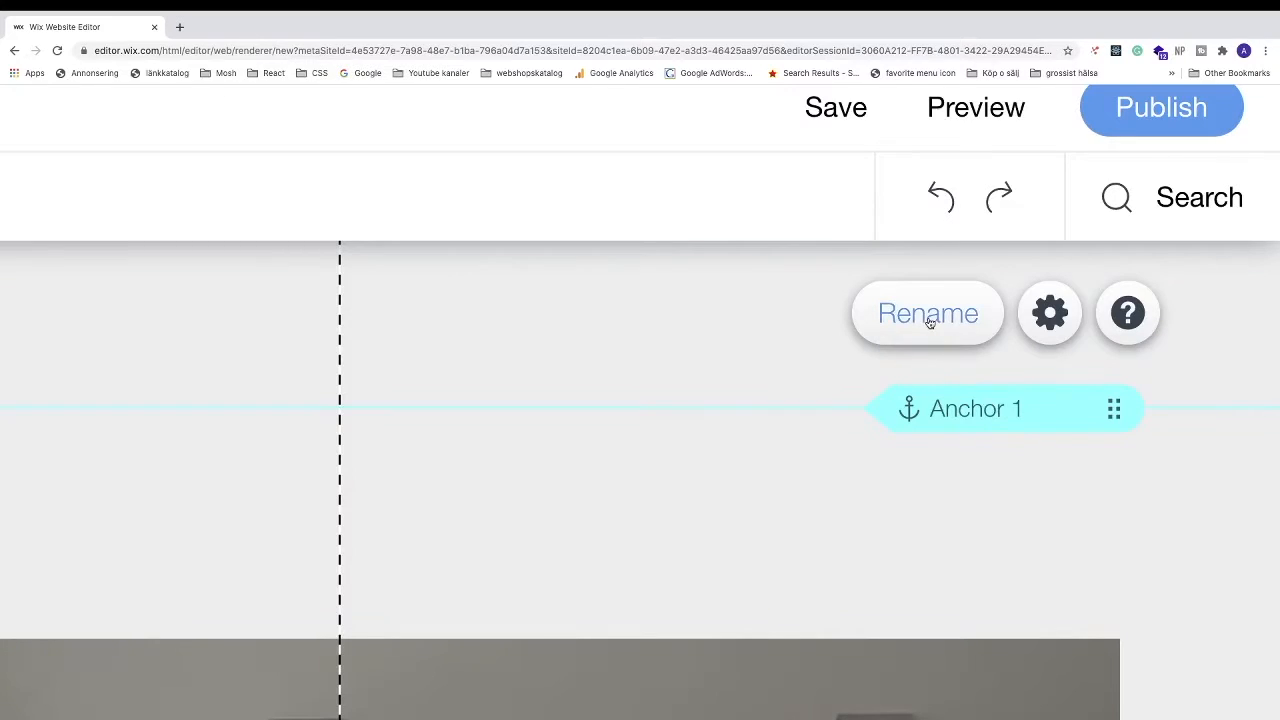
Open Anchor 1's settings via Rename and select its name field
{"action": "left_click", "coordinate": [1050, 312]}
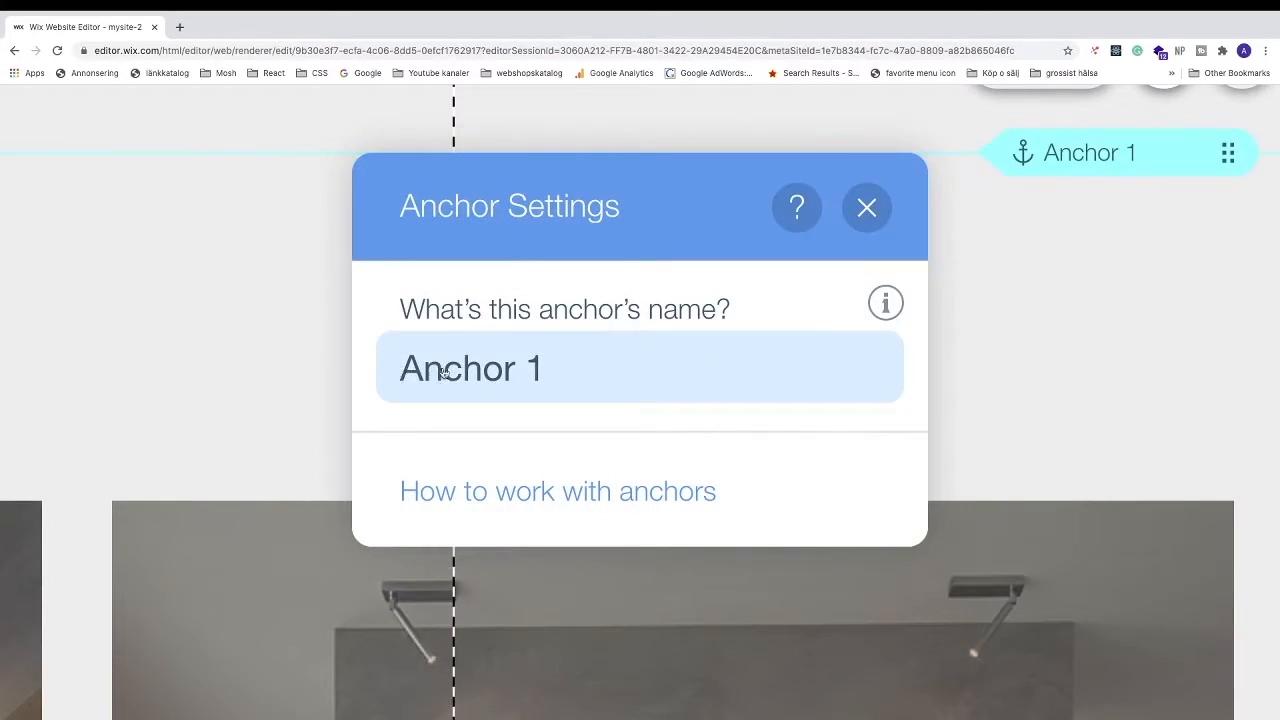
{"action": "left_click", "coordinate": [628, 240]}
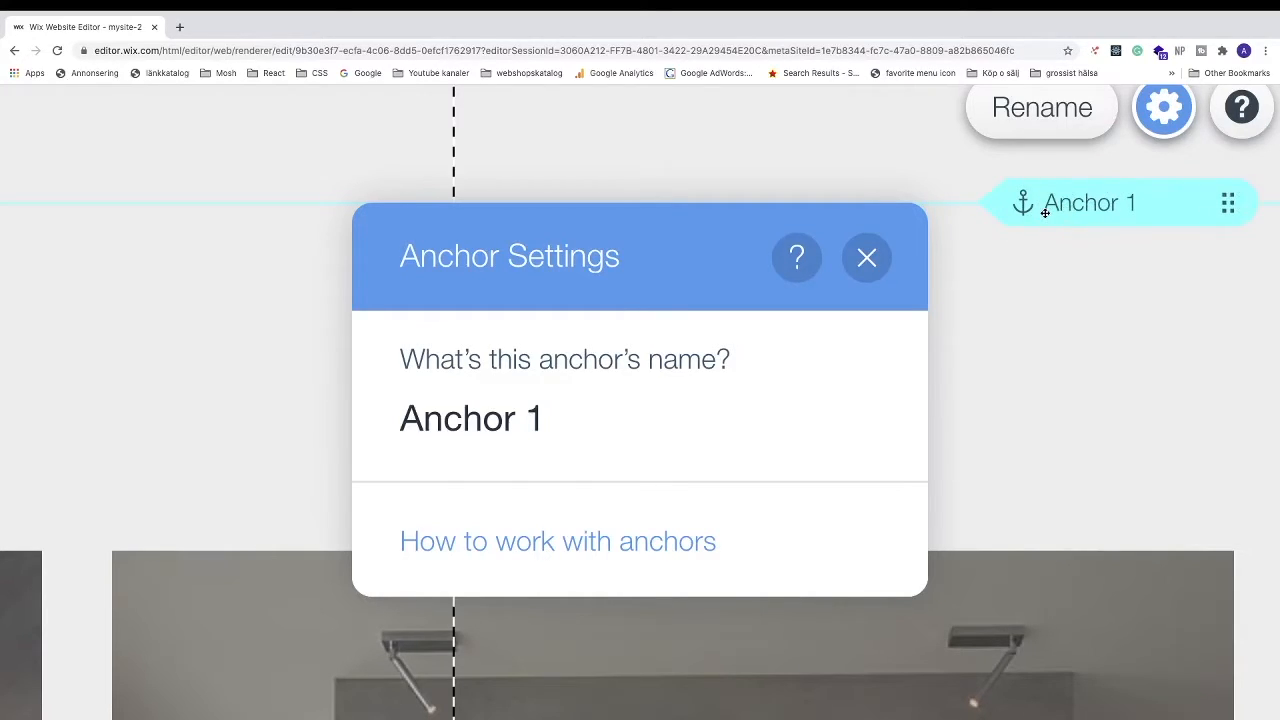
{"action": "mouse_move", "coordinate": [1132, 256]}
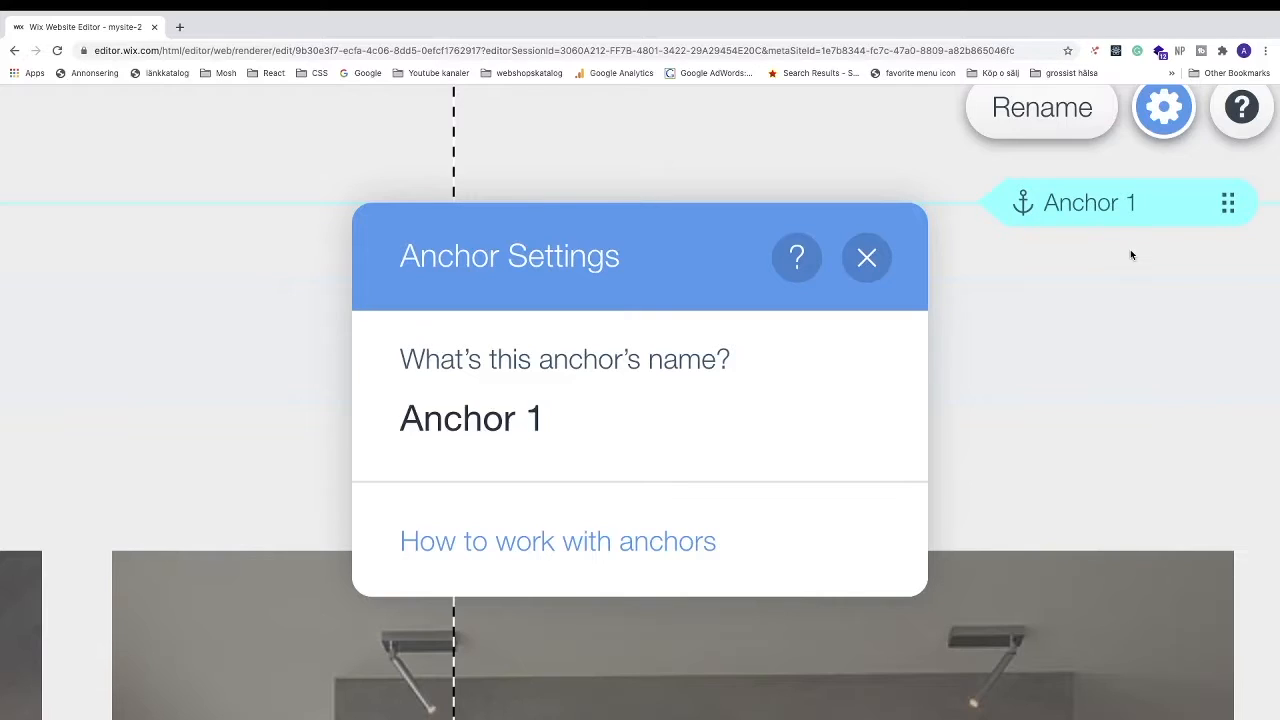
{"action": "mouse_move", "coordinate": [892, 300]}
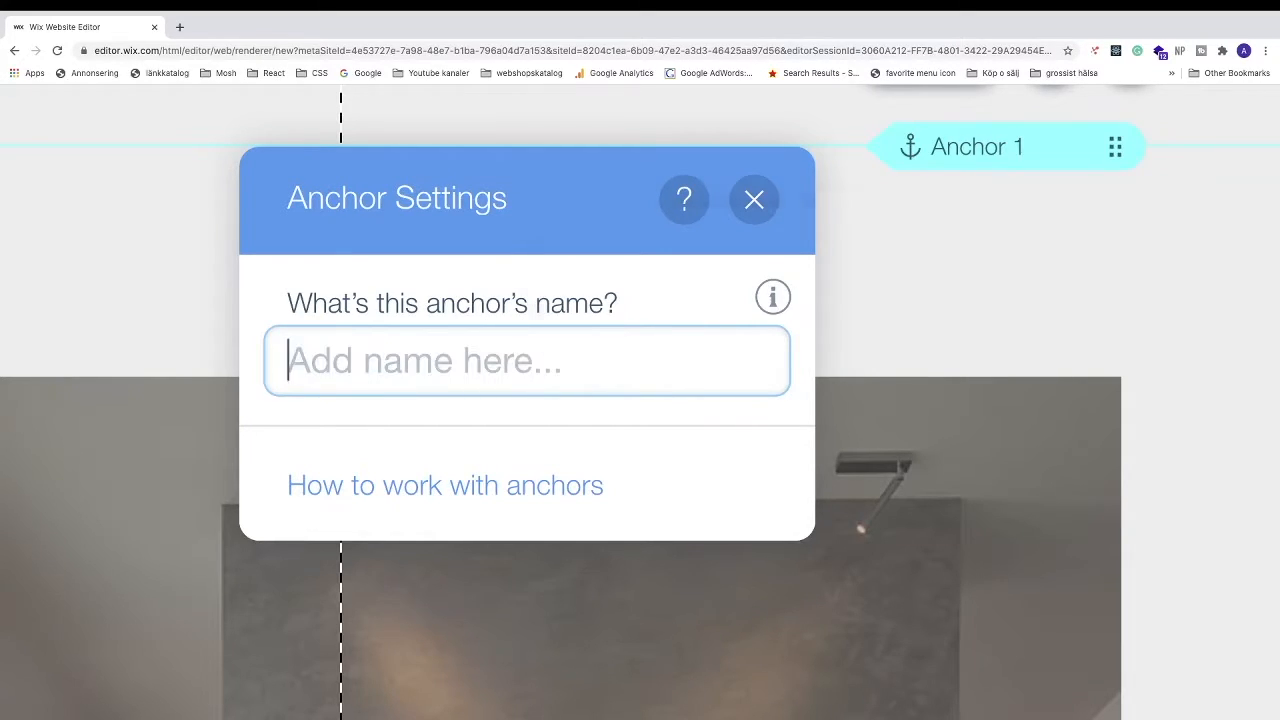
Name the anchor 'services', close Anchor Settings and select the anchor on the page
{"action": "type", "text": "serv"}
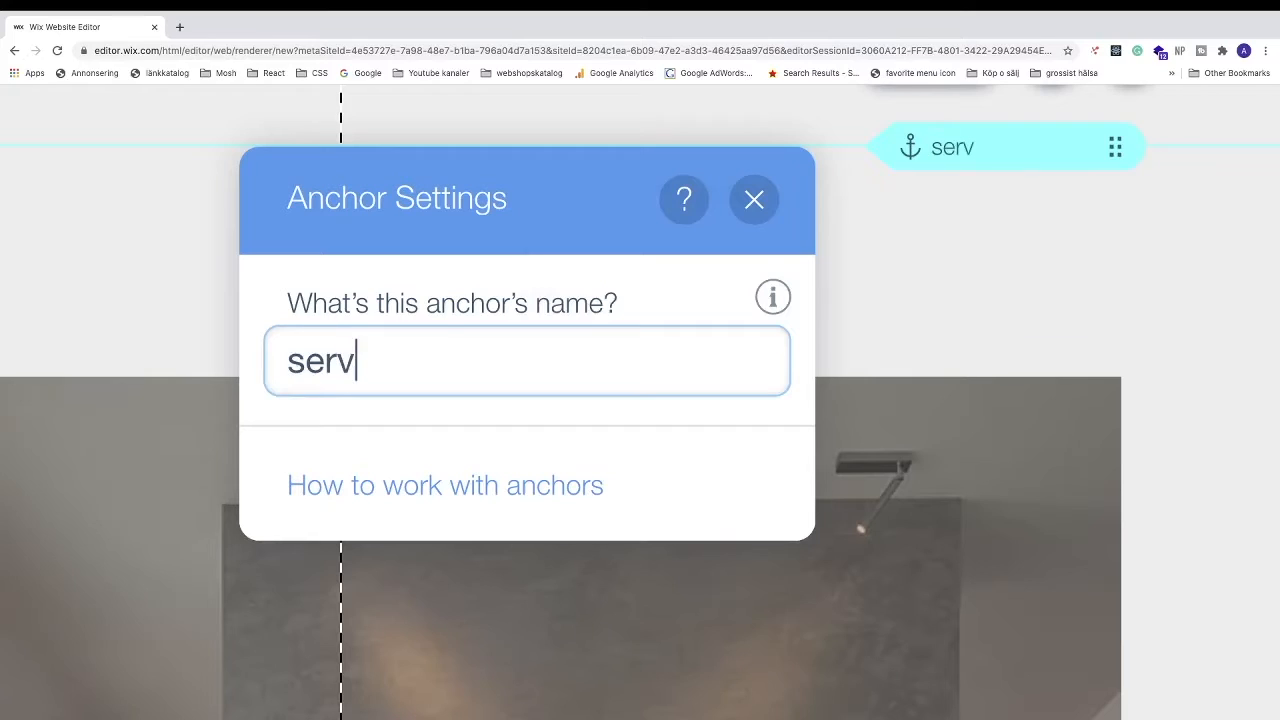
{"action": "type", "text": "ices"}
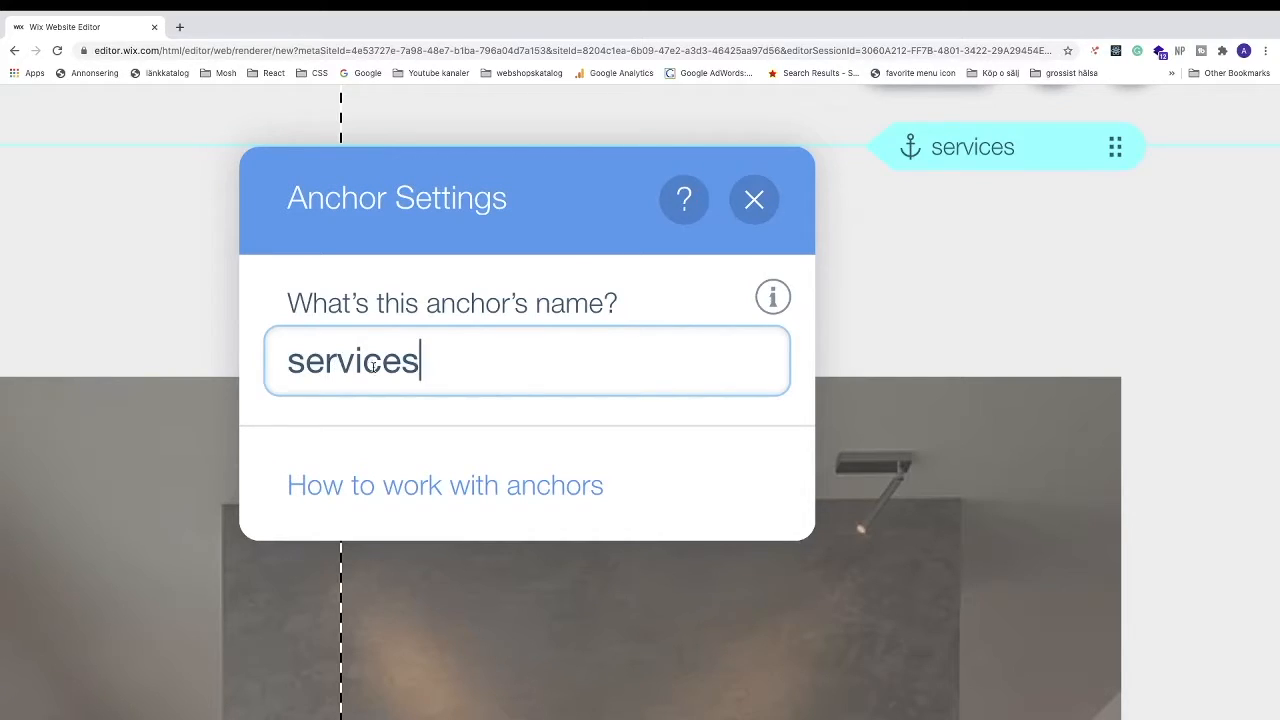
{"action": "left_click", "coordinate": [754, 200]}
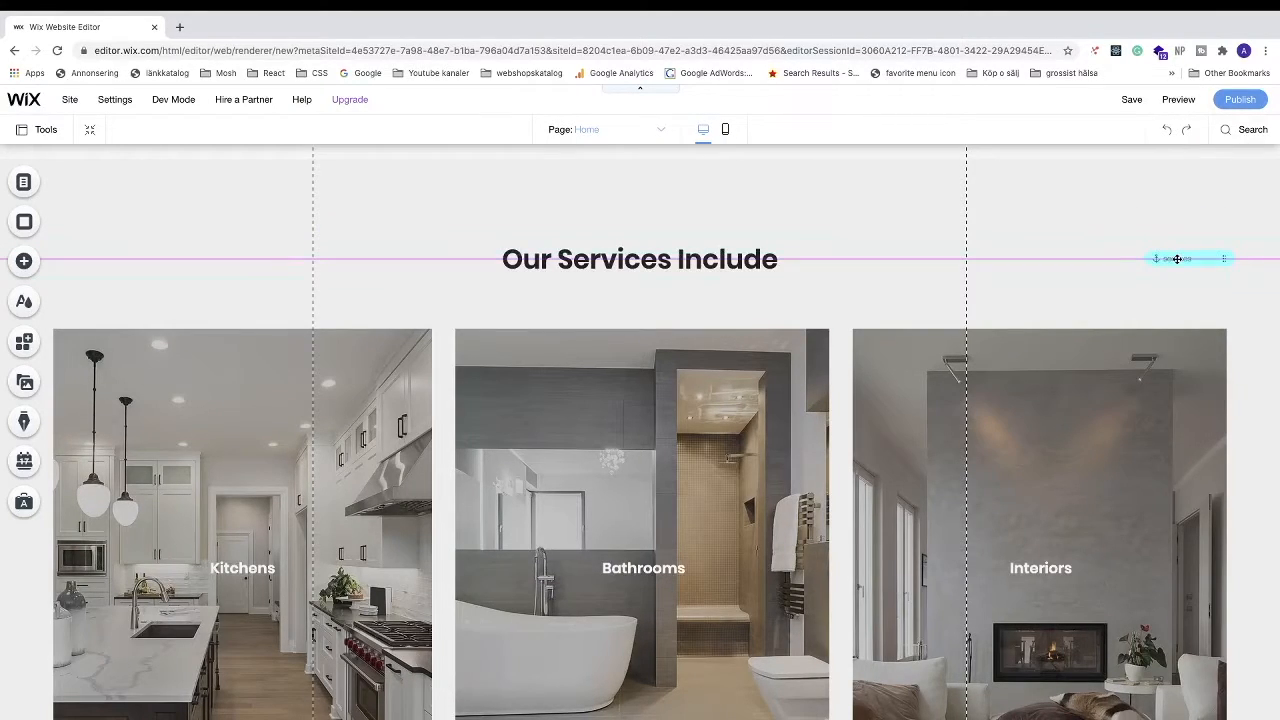
{"action": "left_click", "coordinate": [640, 260]}
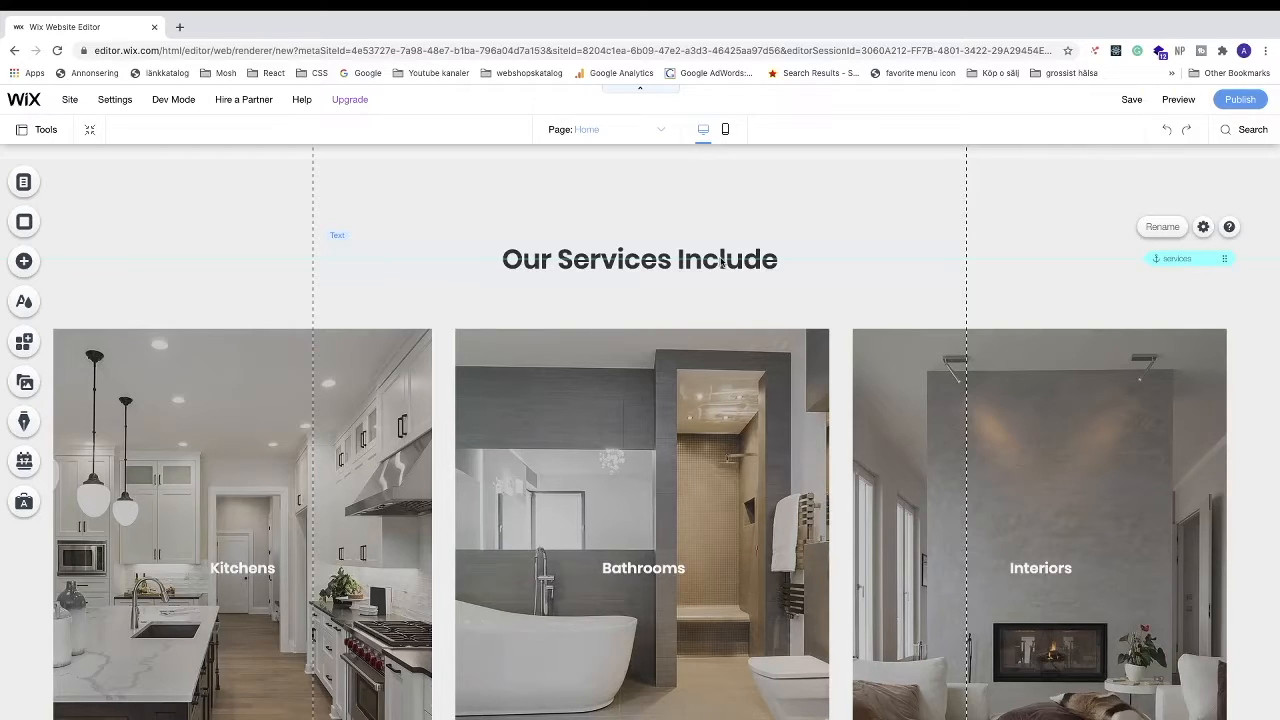
Return to the page top and open the Menus & Pages site menu
{"action": "scroll", "scroll_direction": "down", "scroll_amount": 3}
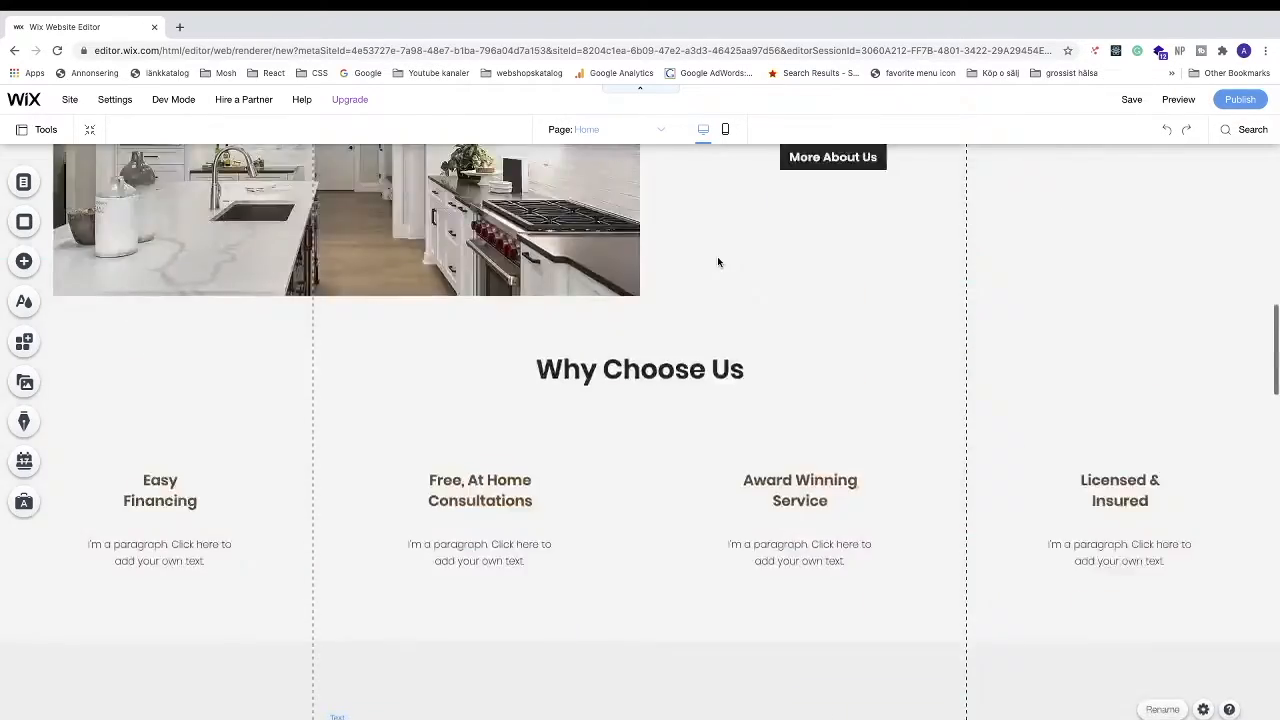
{"action": "scroll", "scroll_direction": "up", "scroll_amount": 3}
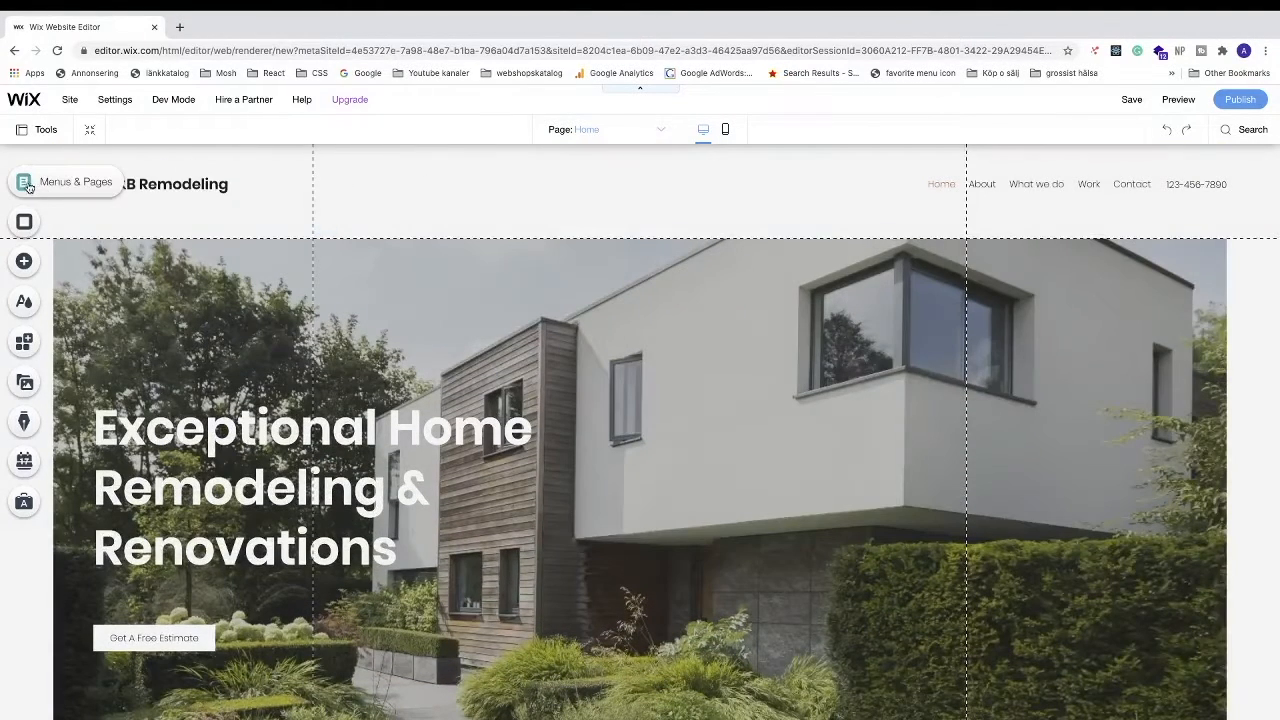
{"action": "mouse_move", "coordinate": [52, 188]}
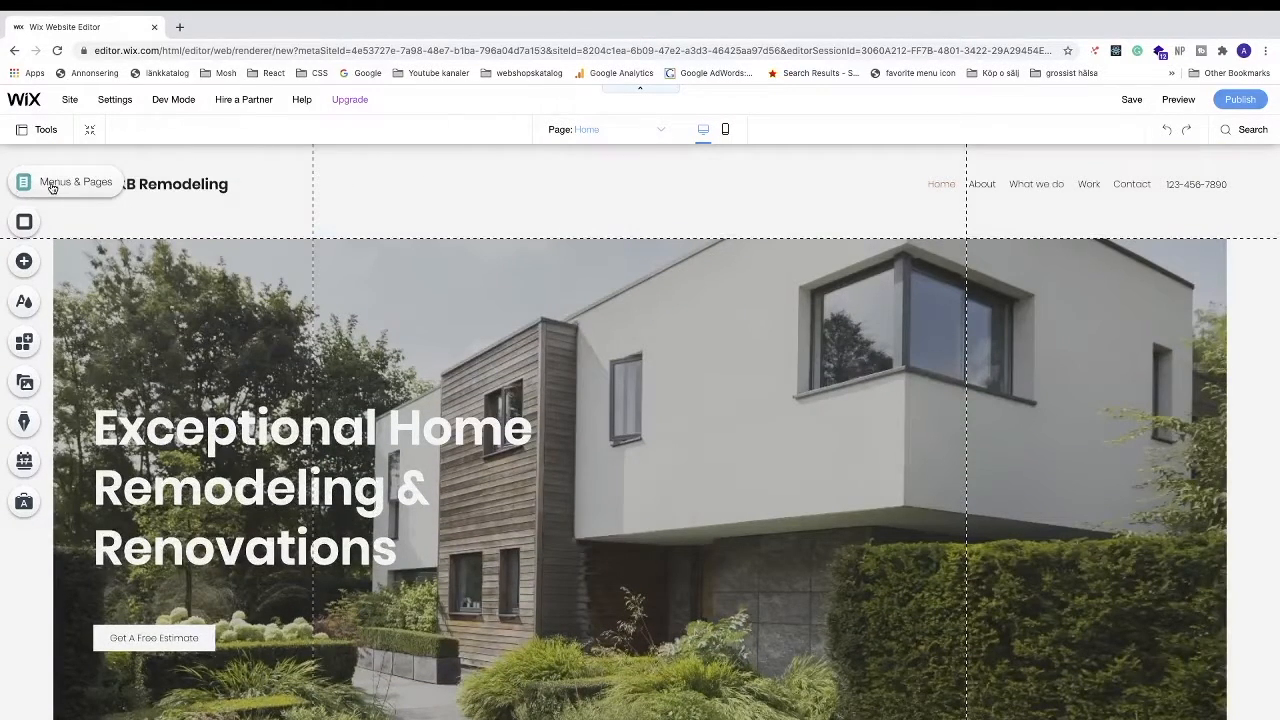
{"action": "left_click", "coordinate": [64, 182]}
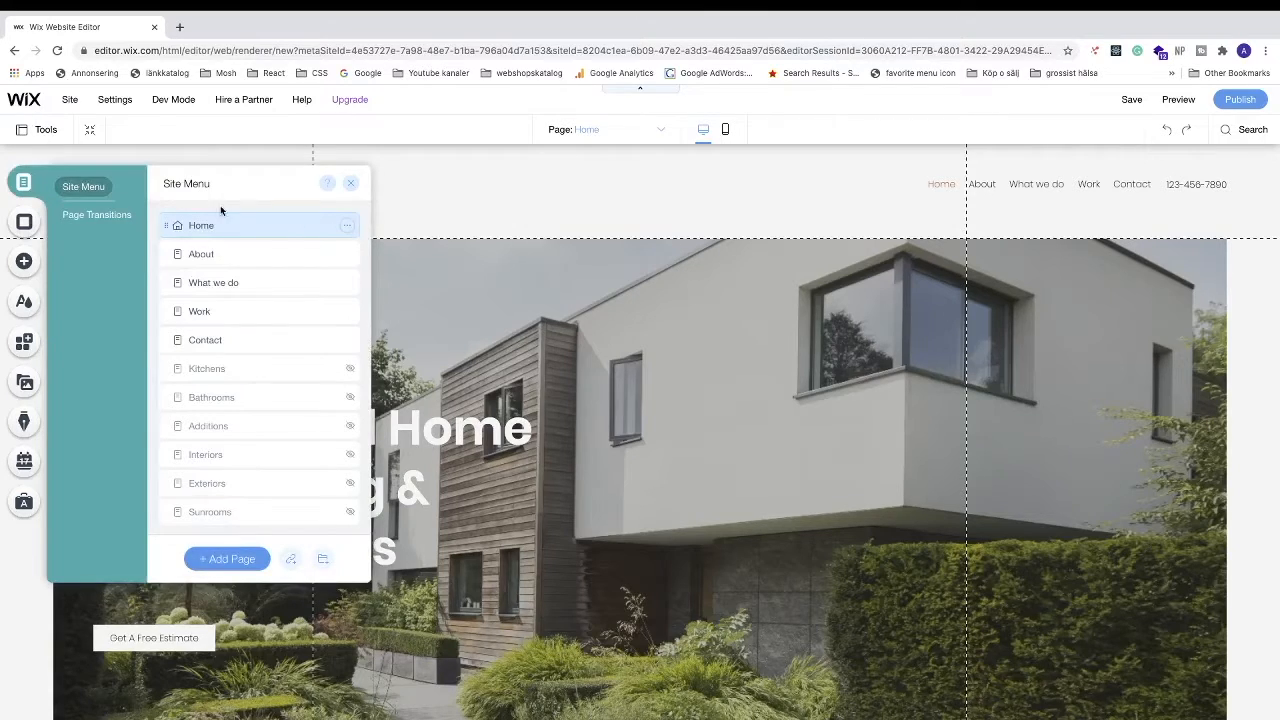
{"action": "mouse_move", "coordinate": [294, 558]}
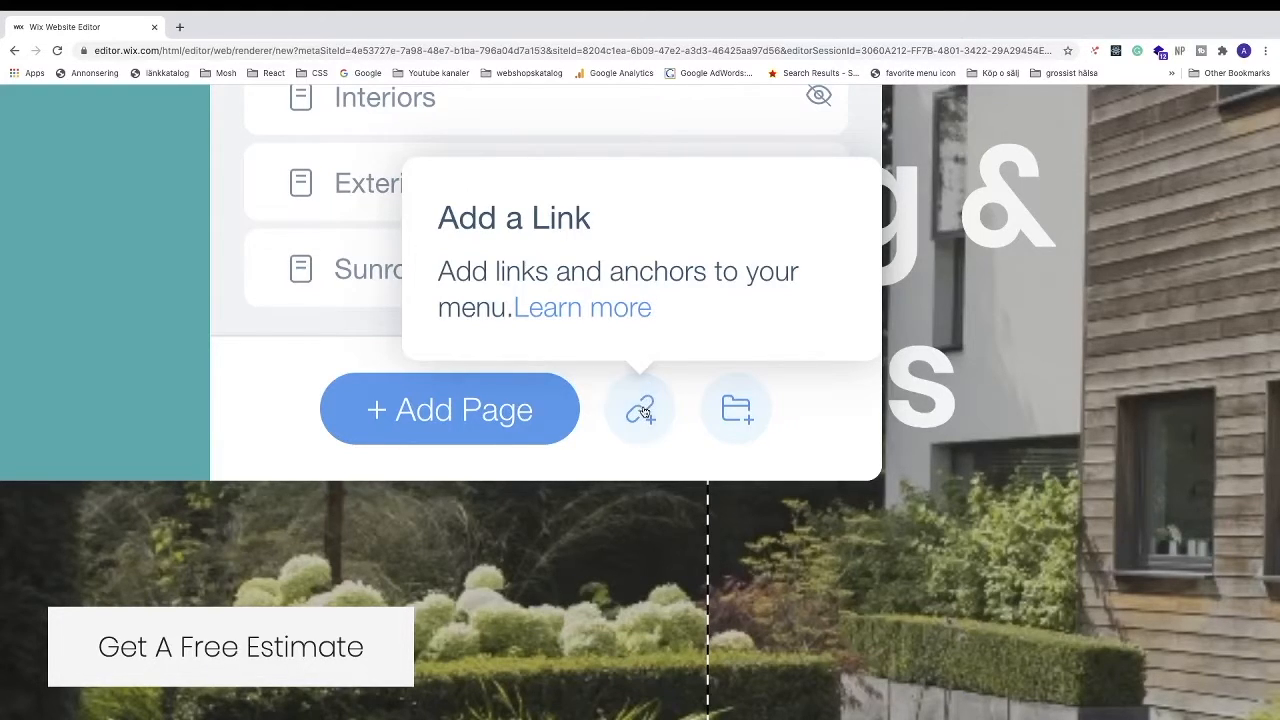
Add a menu link of type Anchor targeting the 'services' anchor on Home (This)
{"action": "left_click", "coordinate": [640, 408]}
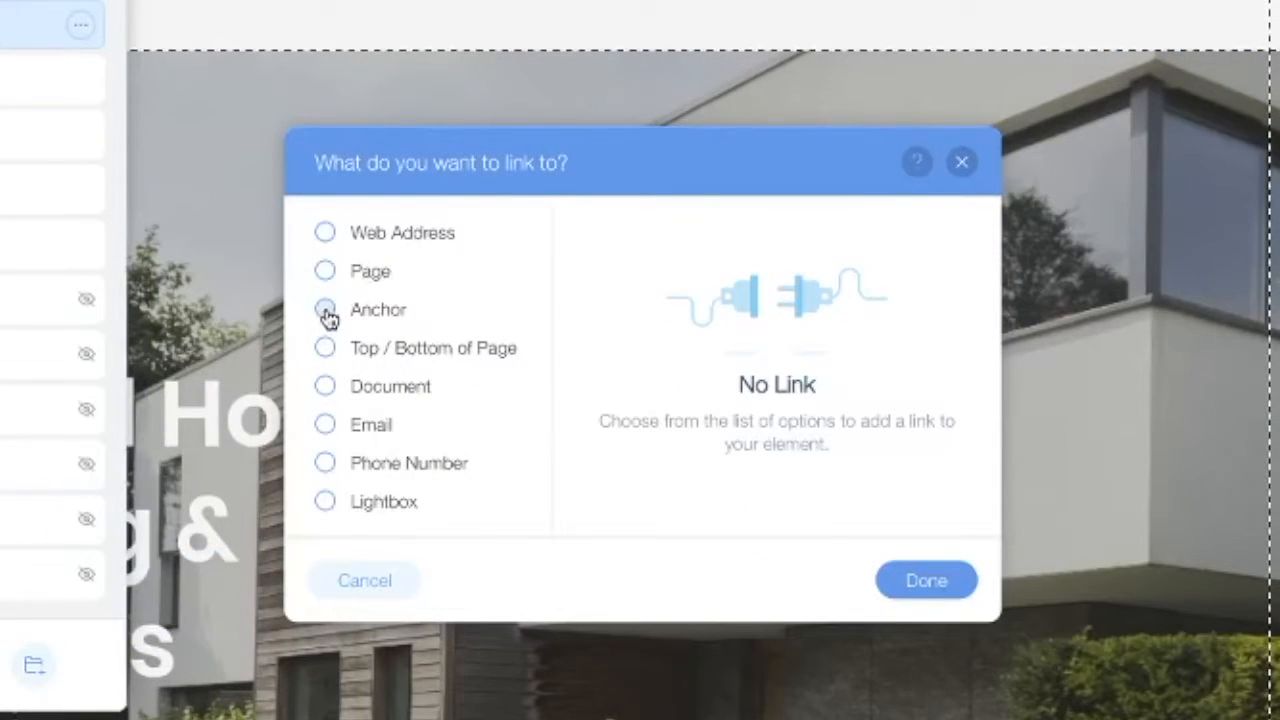
{"action": "left_click", "coordinate": [324, 308]}
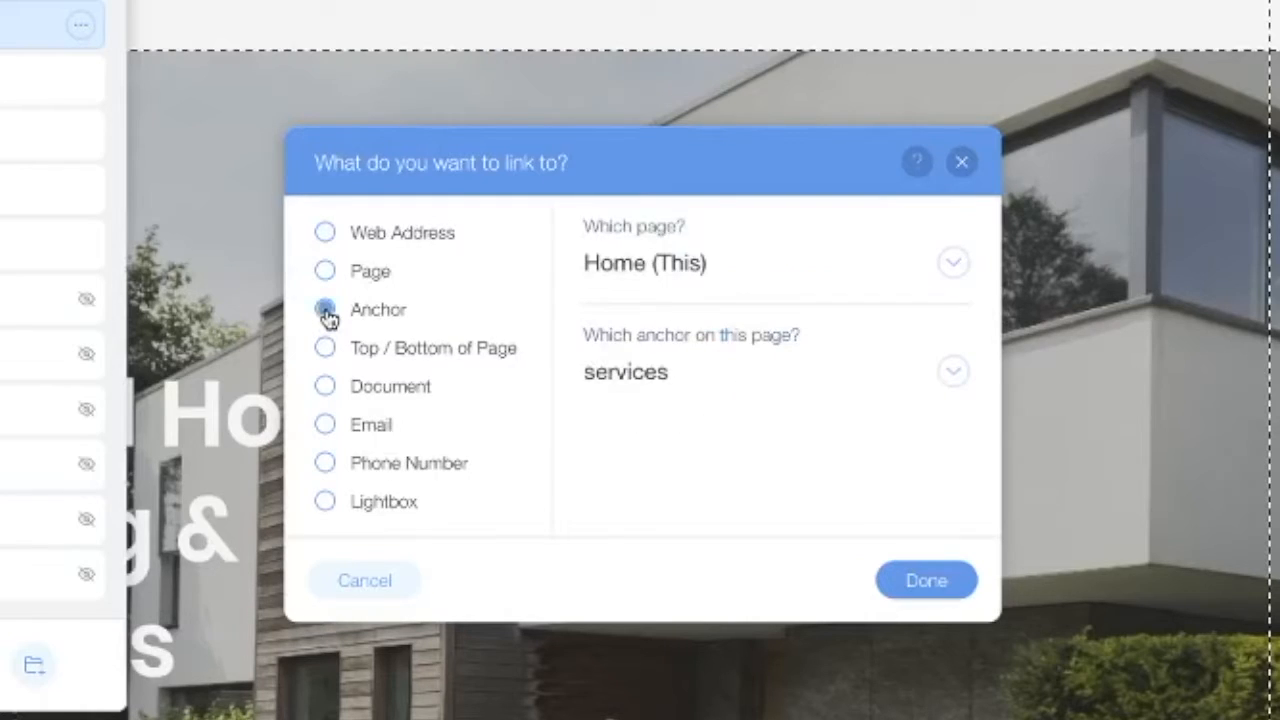
{"action": "mouse_move", "coordinate": [616, 270]}
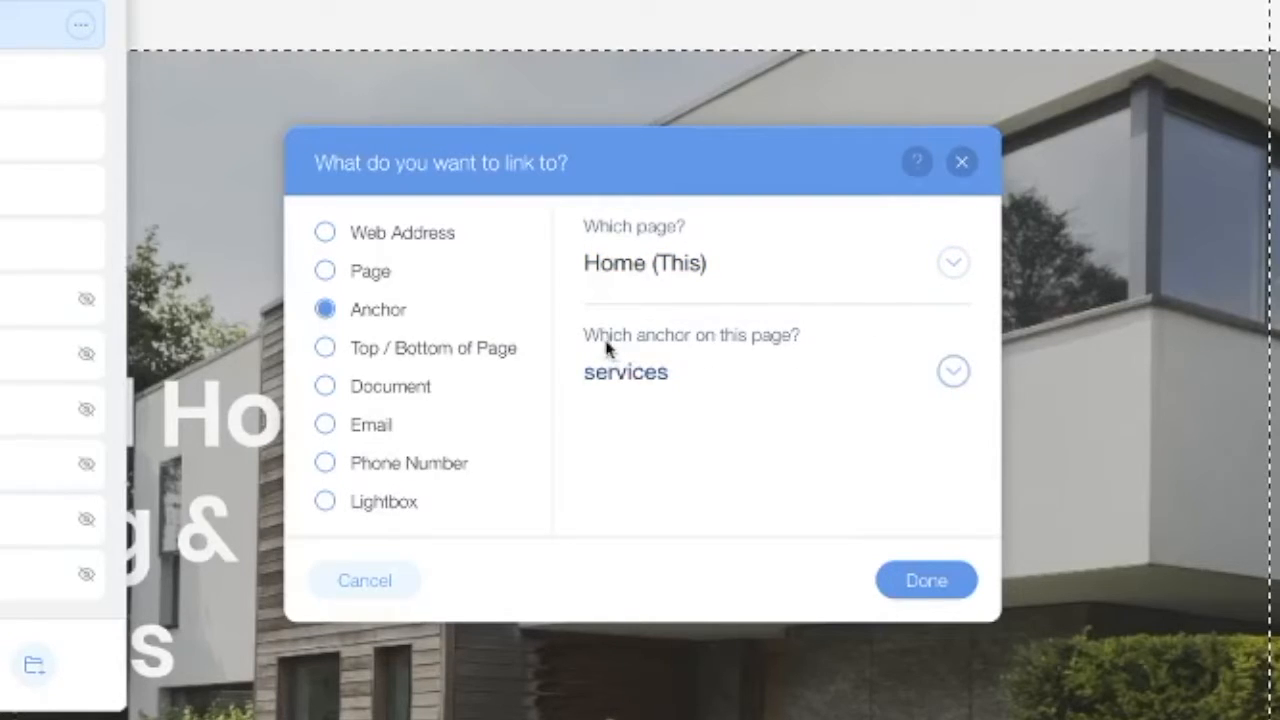
{"action": "mouse_move", "coordinate": [870, 352]}
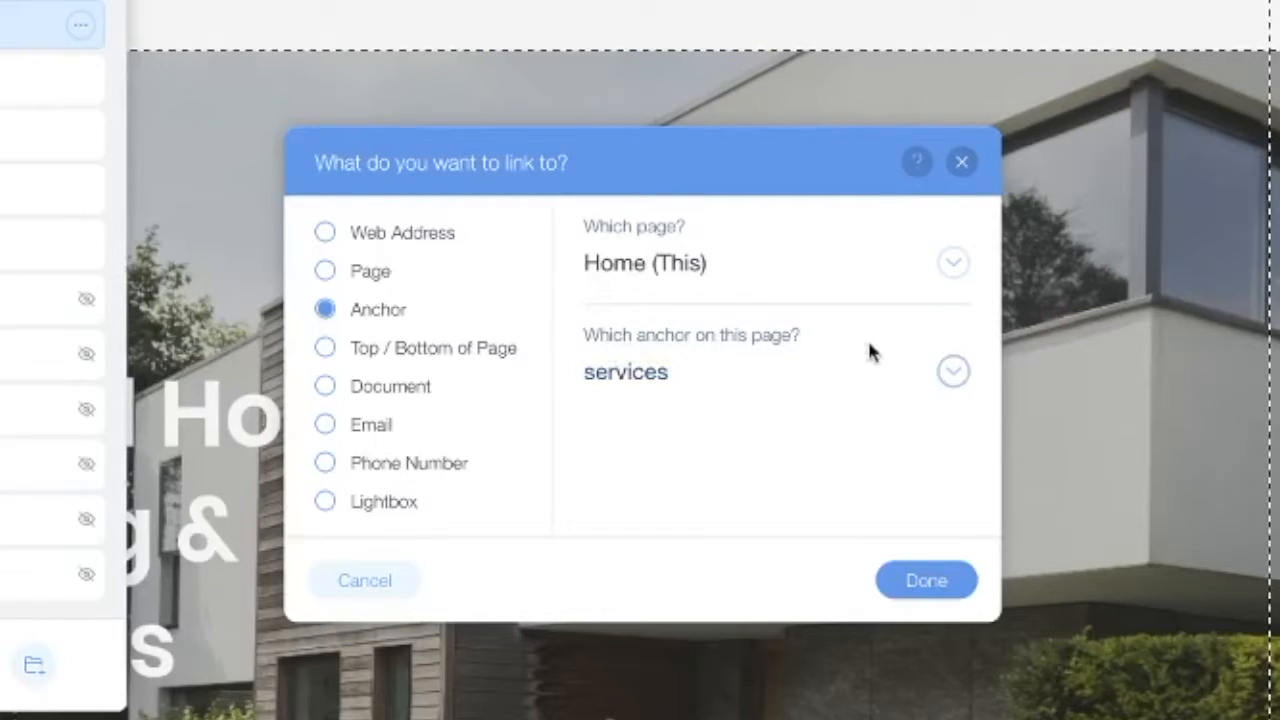
{"action": "left_click", "coordinate": [952, 370]}
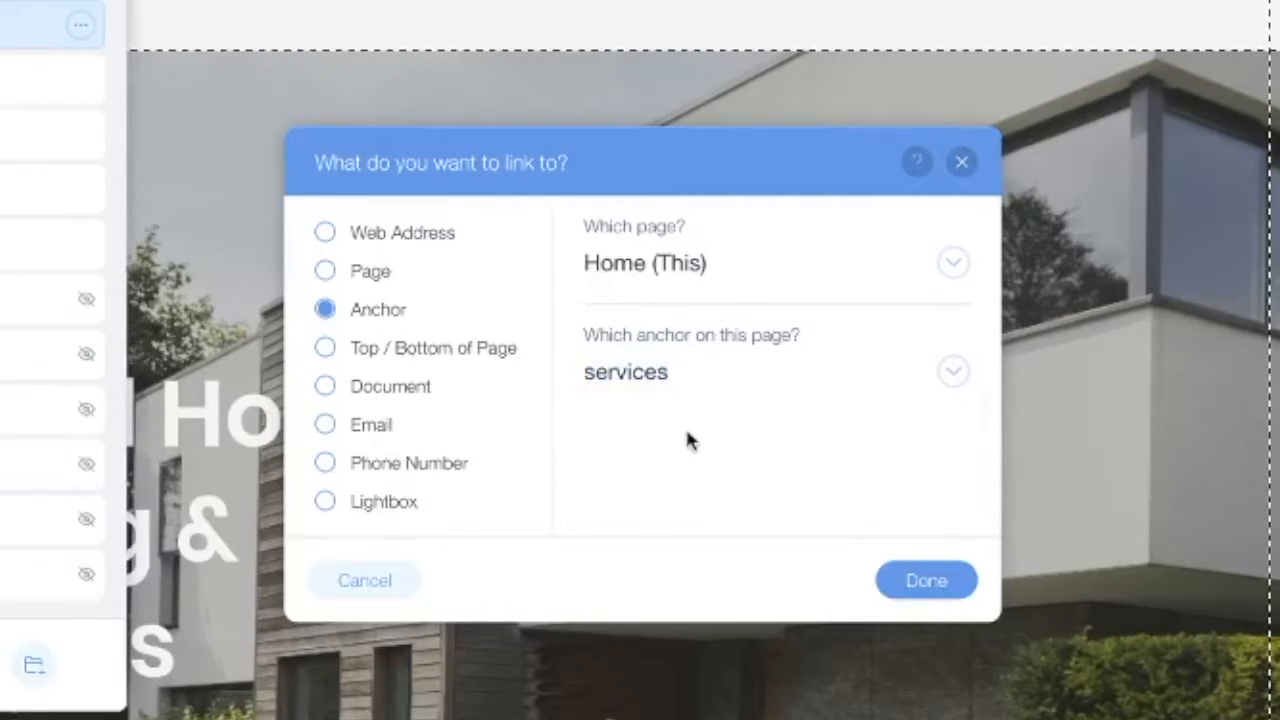
Confirm the anchor link and rename the new menu item to 'Services'
{"action": "left_click", "coordinate": [924, 580]}
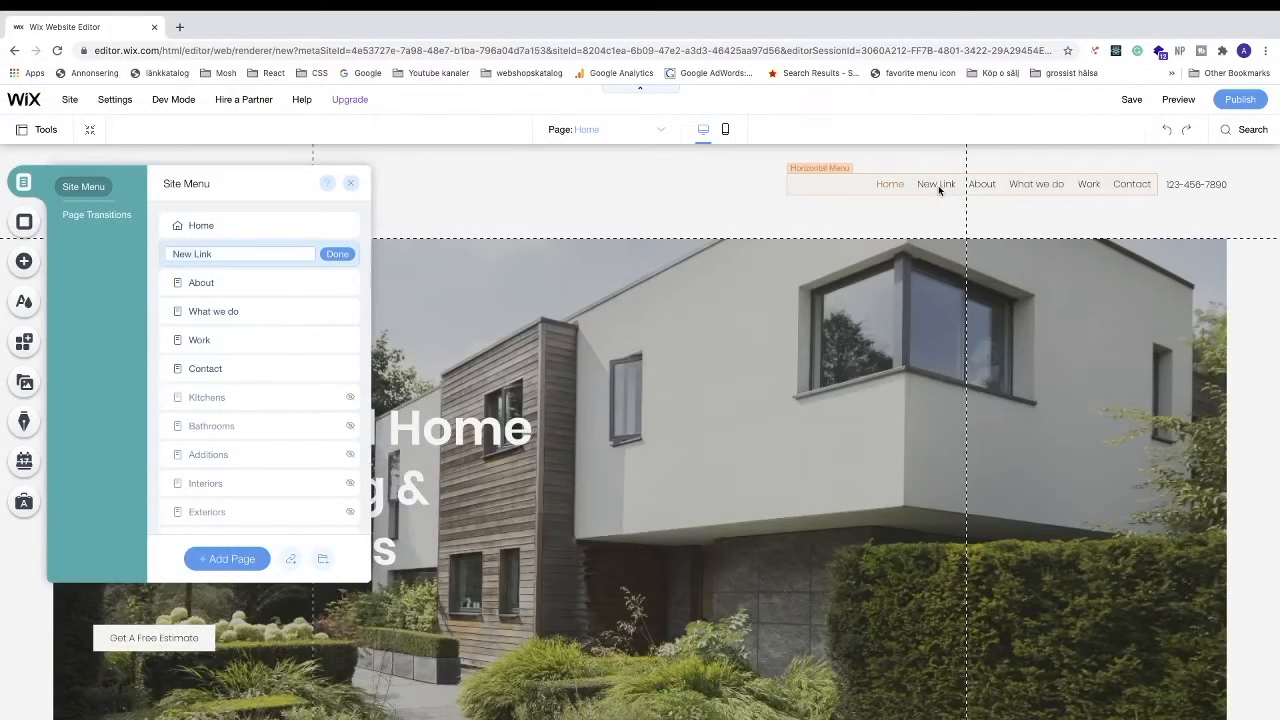
{"action": "mouse_move", "coordinate": [948, 192]}
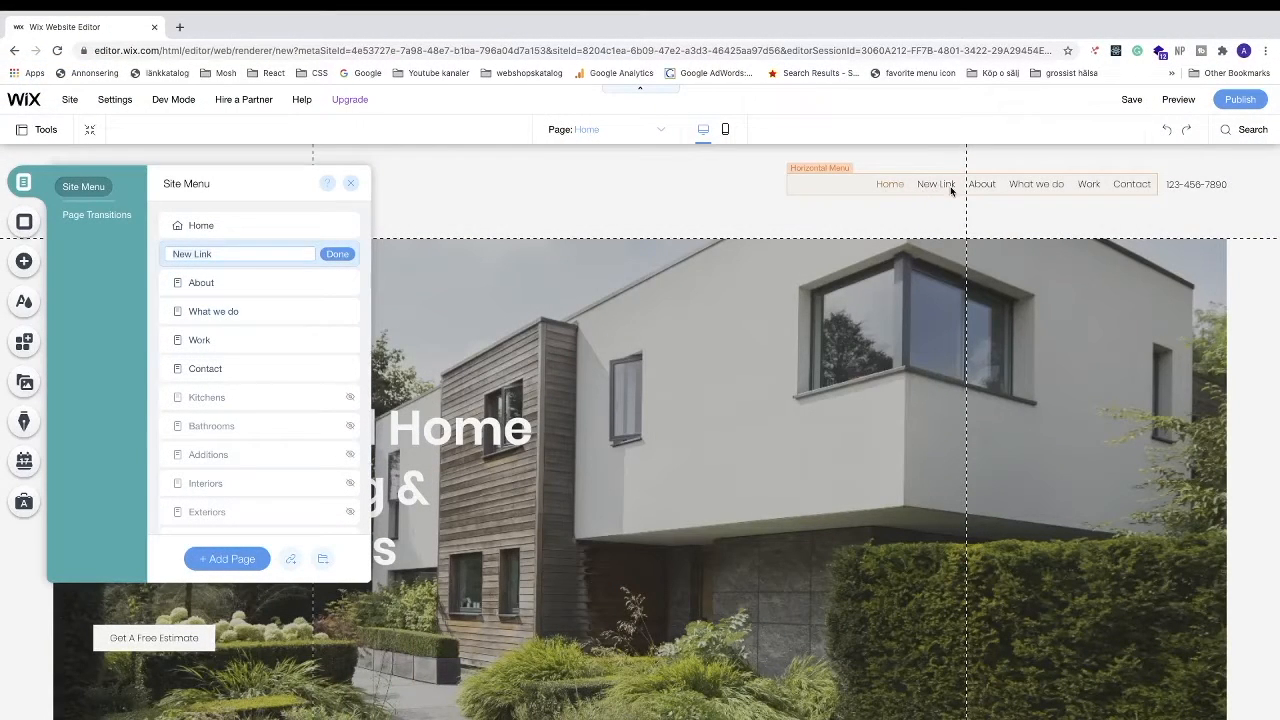
{"action": "mouse_move", "coordinate": [200, 224]}
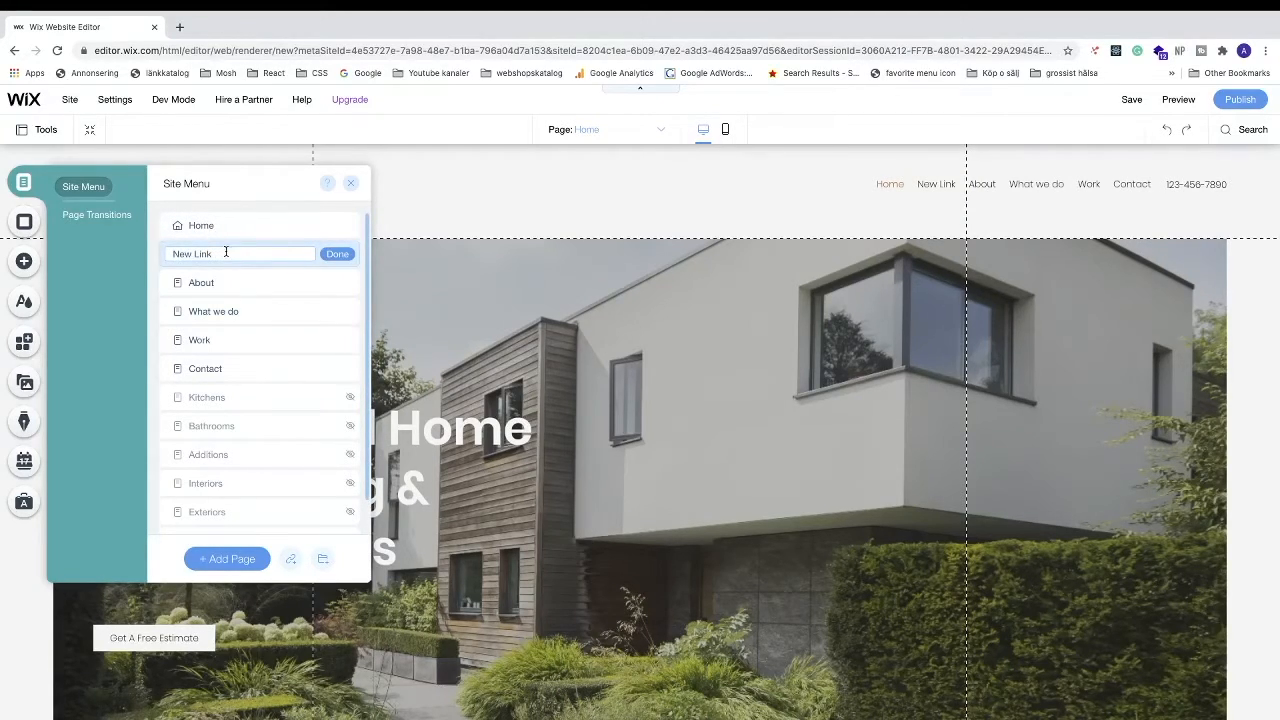
{"action": "scroll", "scroll_direction": "down", "scroll_amount": 3}
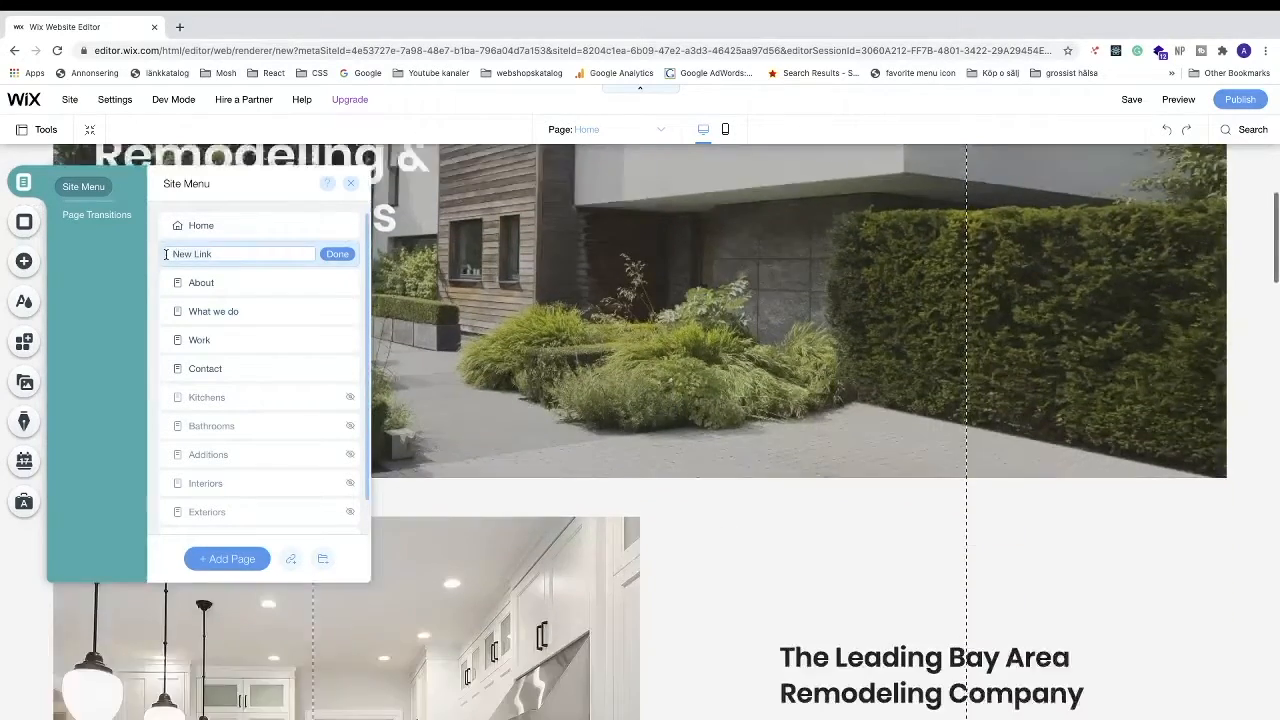
{"action": "type", "text": "Serv"}
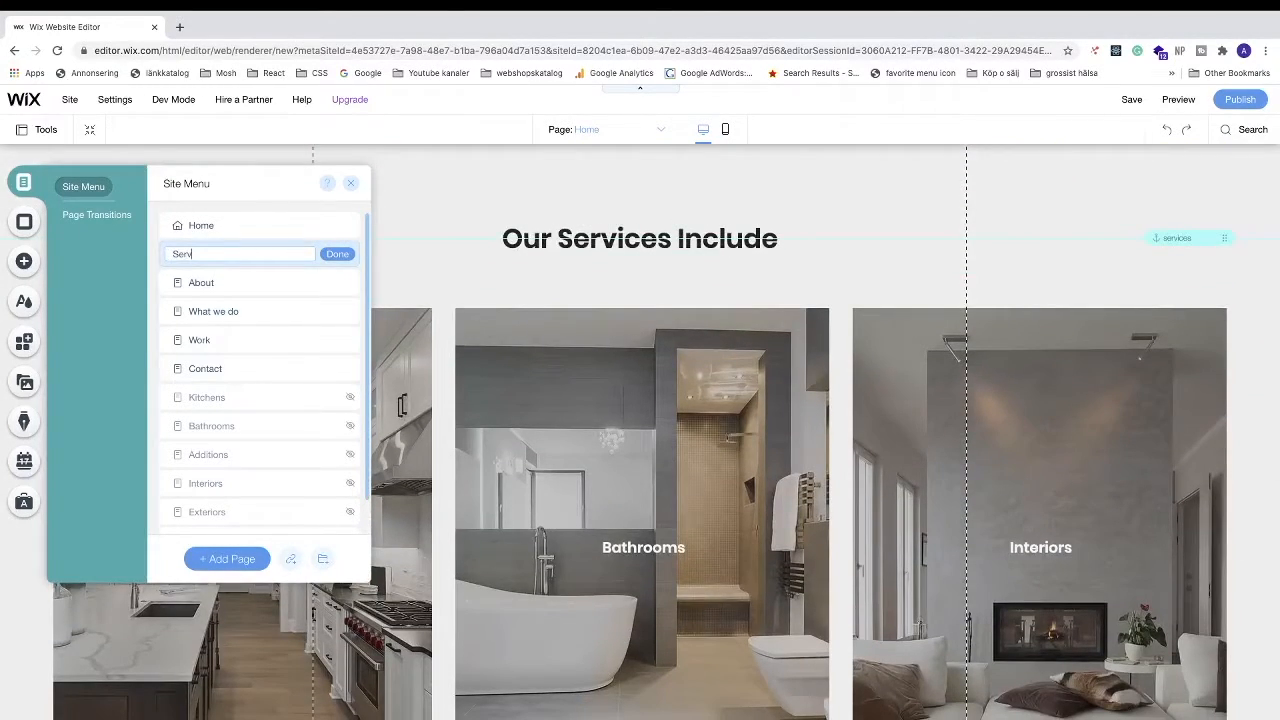
{"action": "type", "text": "ices"}
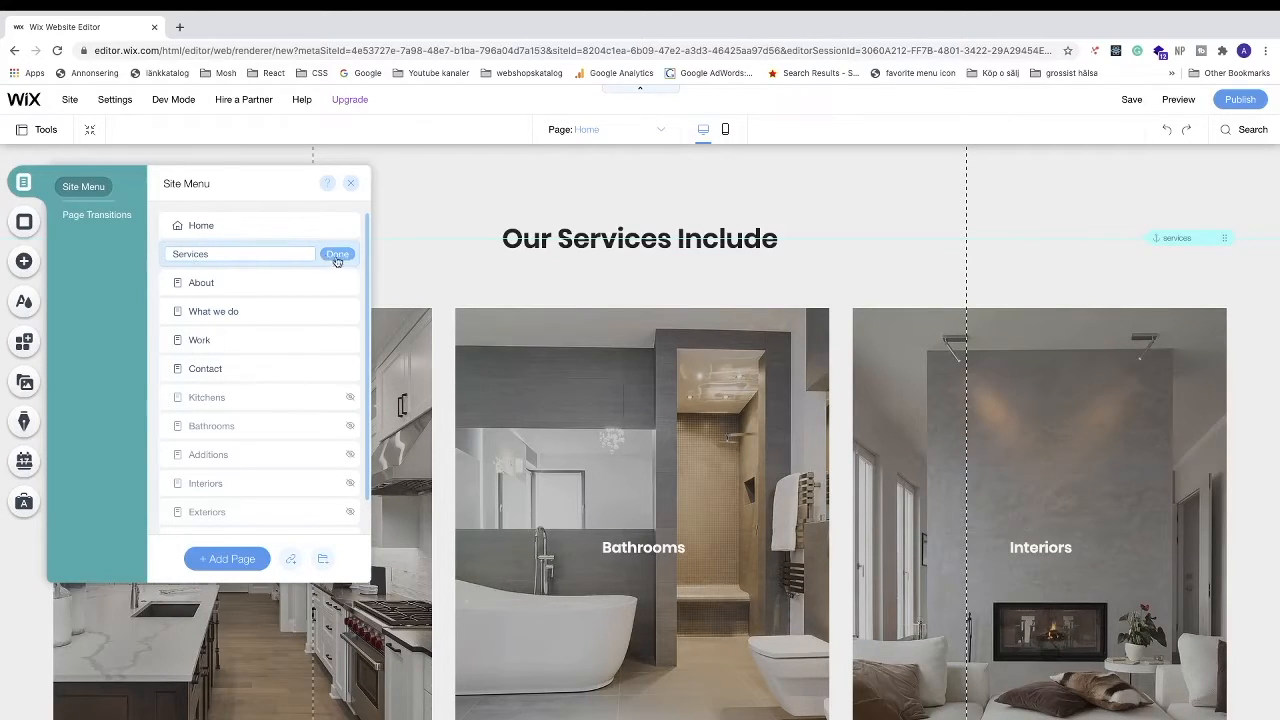
{"action": "left_click", "coordinate": [336, 252]}
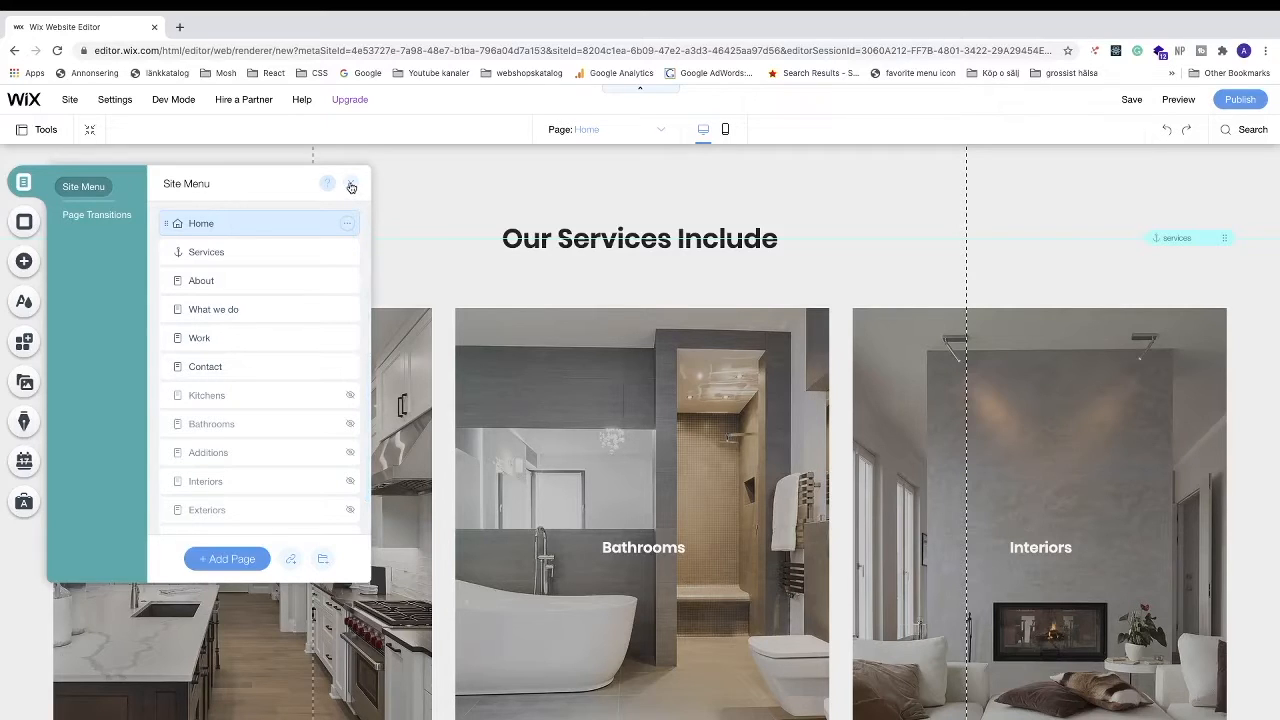
Close Site Menu and save the site on its free Wix domain, dismissing the confirmation
{"action": "left_click", "coordinate": [352, 186]}
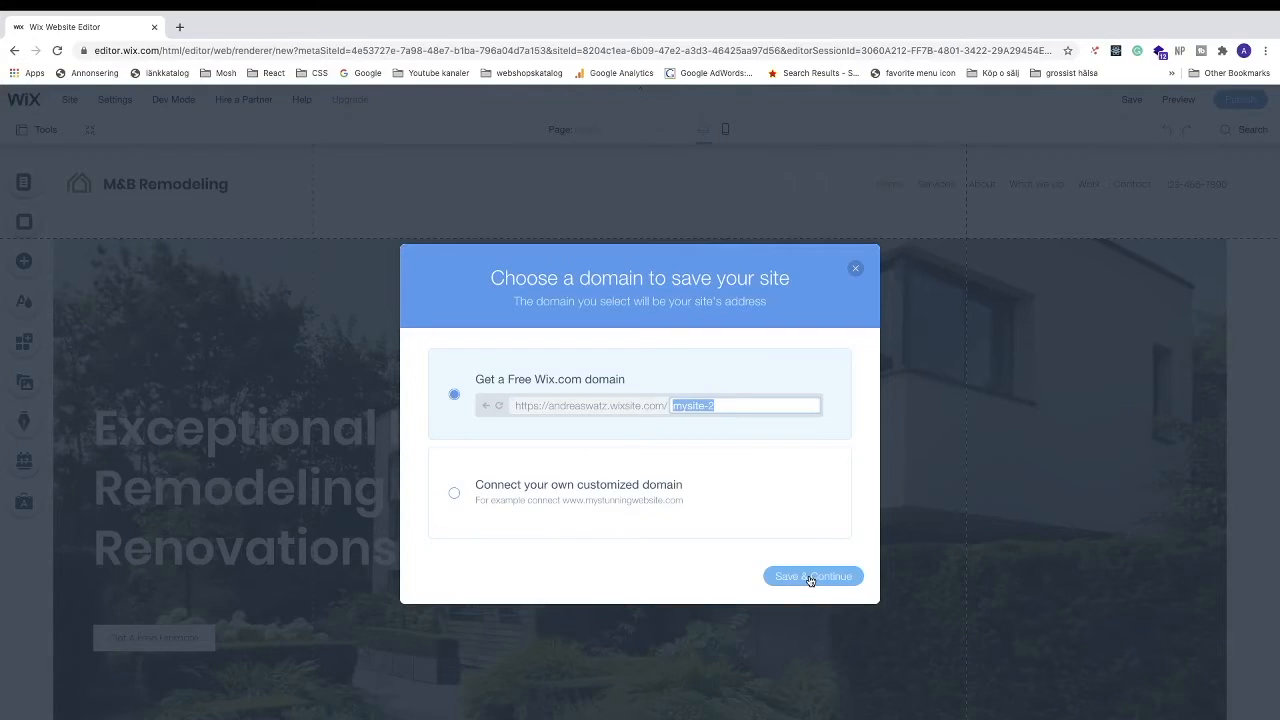
{"action": "left_click", "coordinate": [812, 576]}
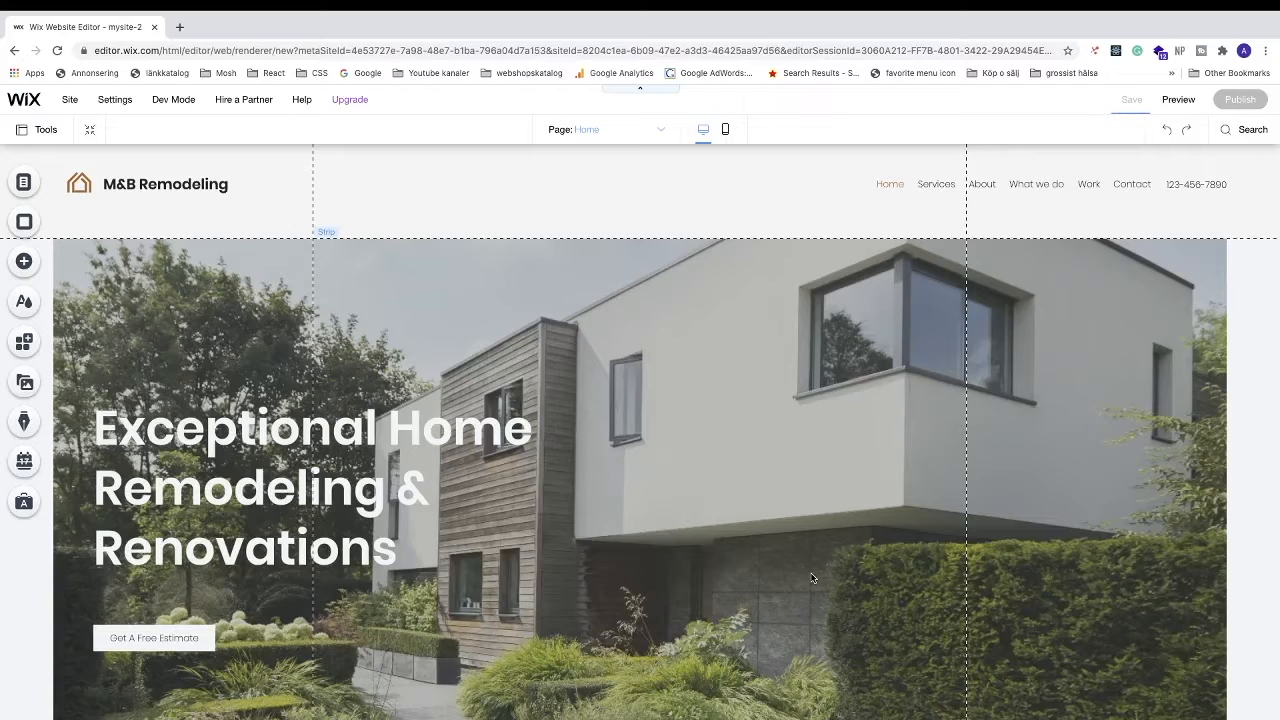
{"action": "left_click", "coordinate": [1132, 100]}
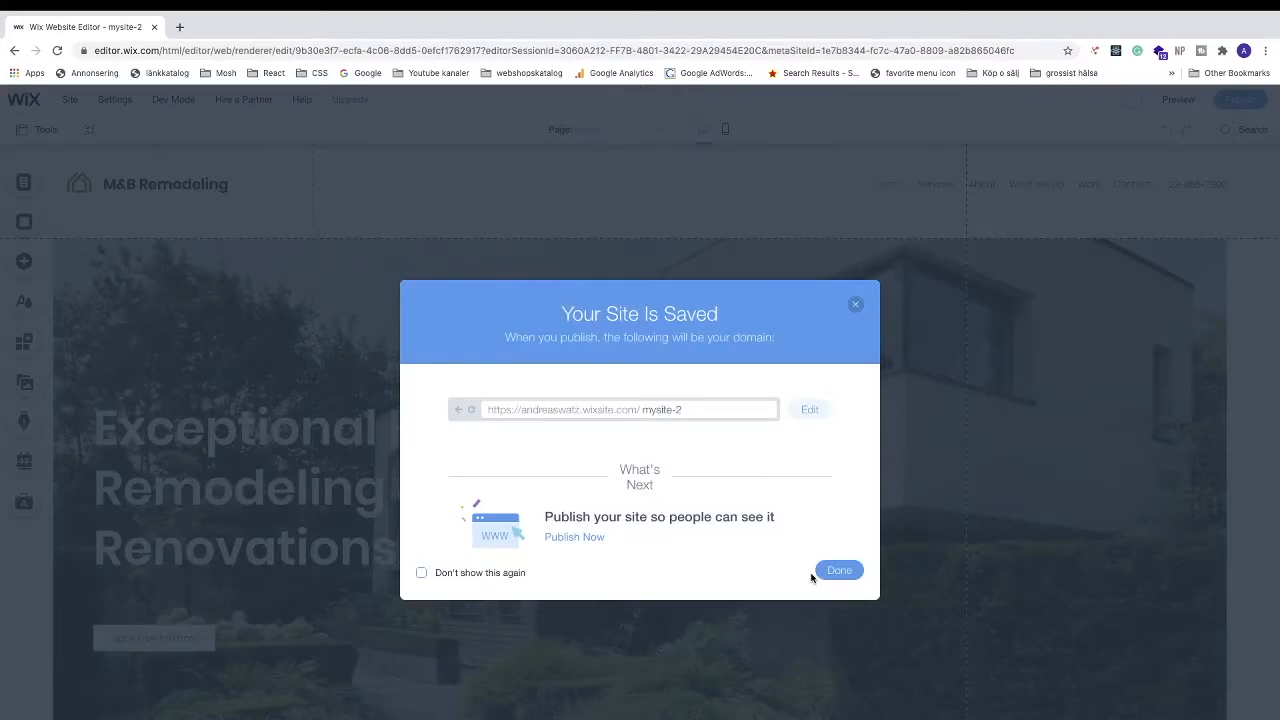
{"action": "left_click", "coordinate": [838, 570]}
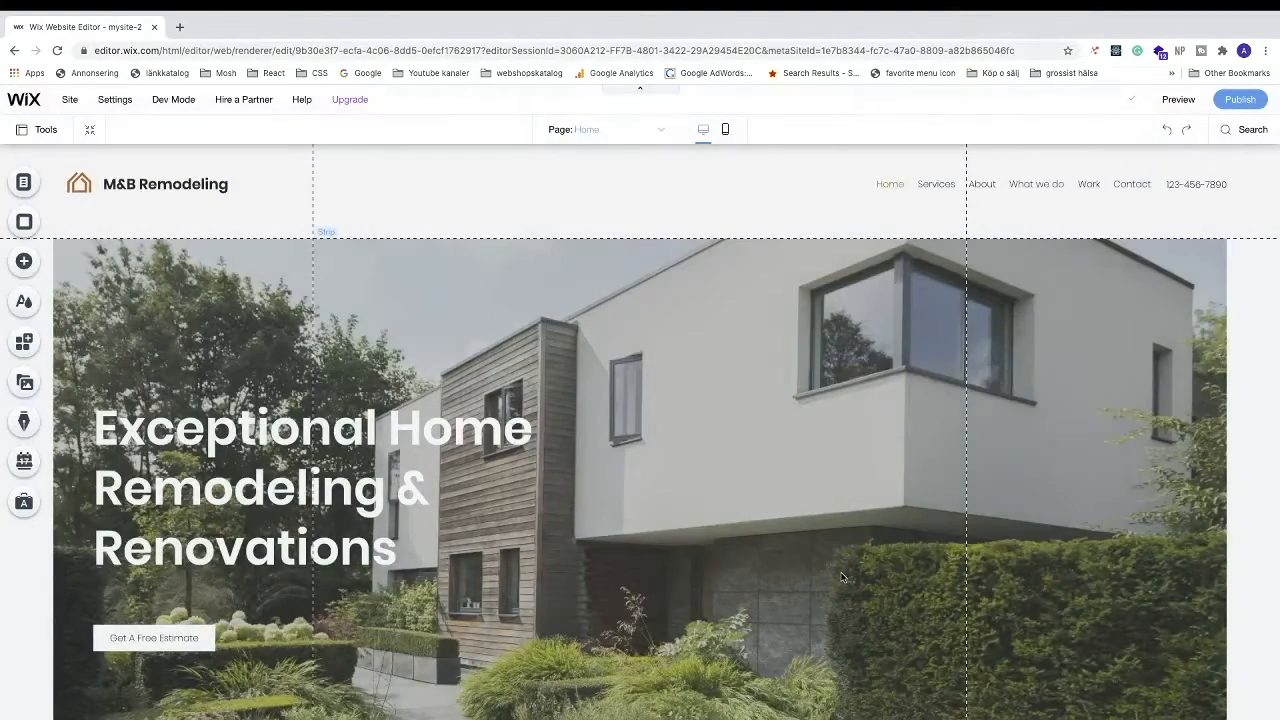
{"action": "mouse_move", "coordinate": [1178, 100]}
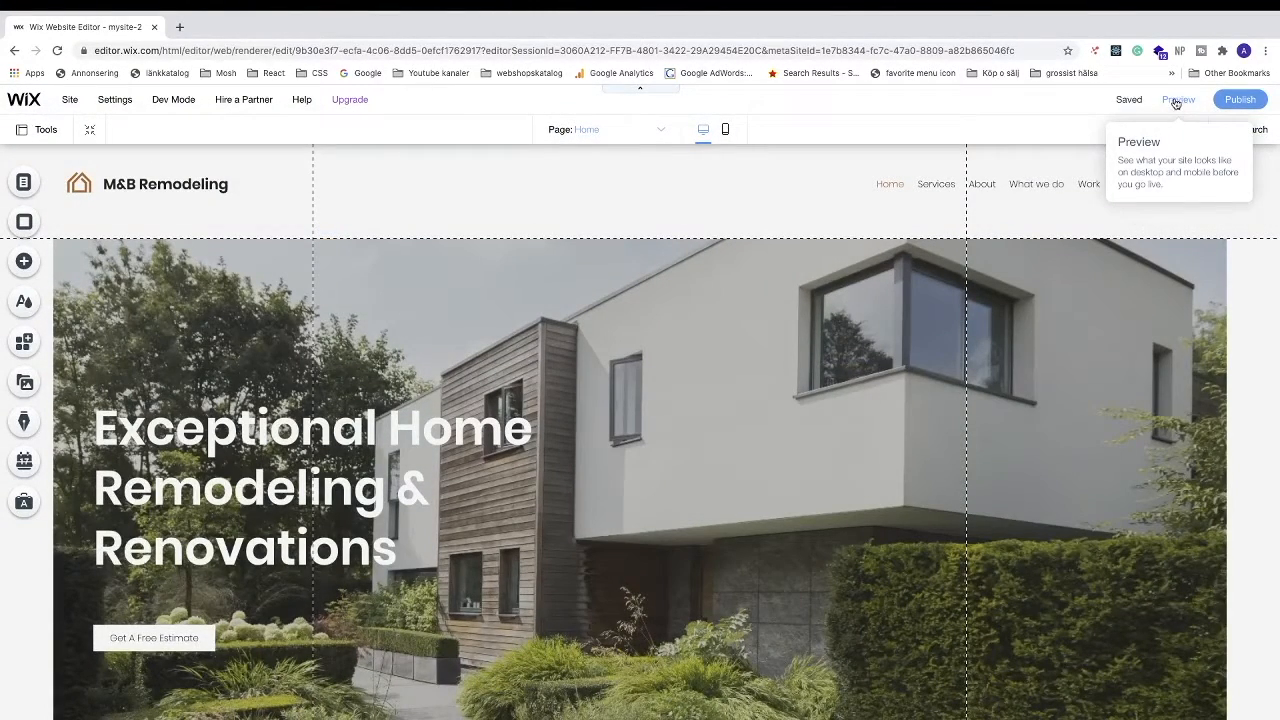
Preview the site to verify Services jumps to the Our Services Include section
{"action": "left_click", "coordinate": [1178, 100]}
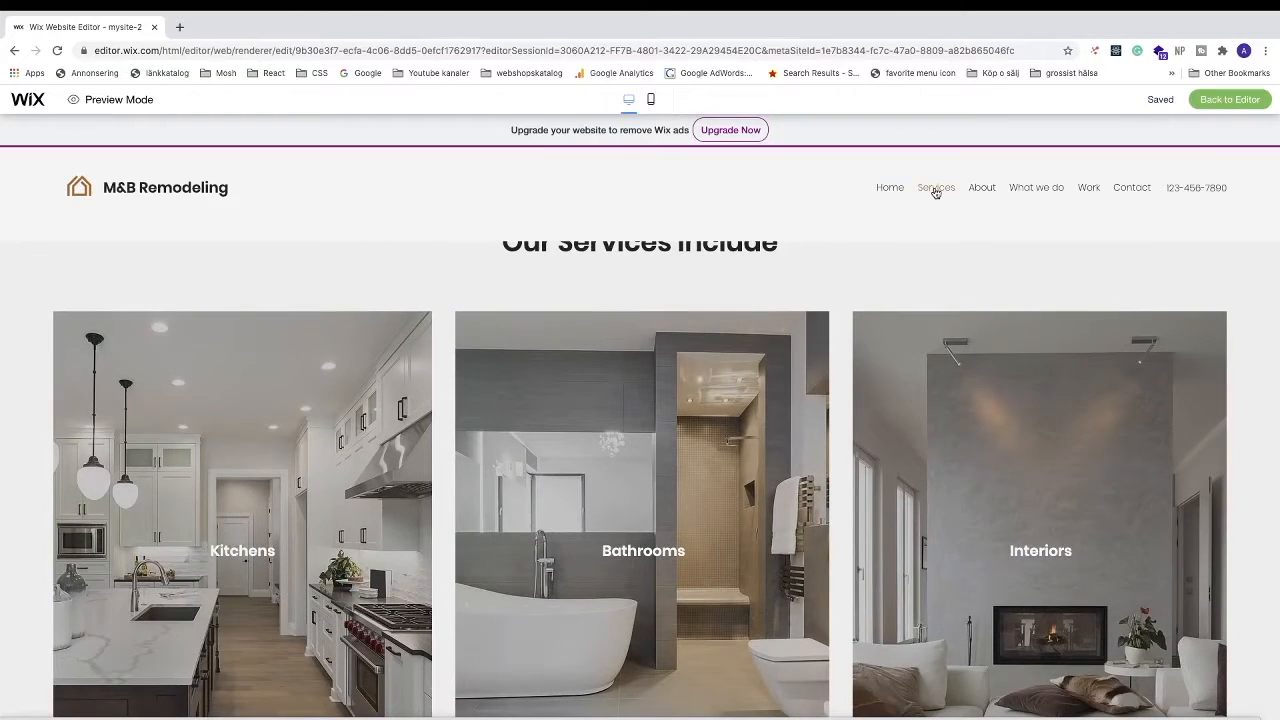
{"action": "mouse_move", "coordinate": [798, 264]}
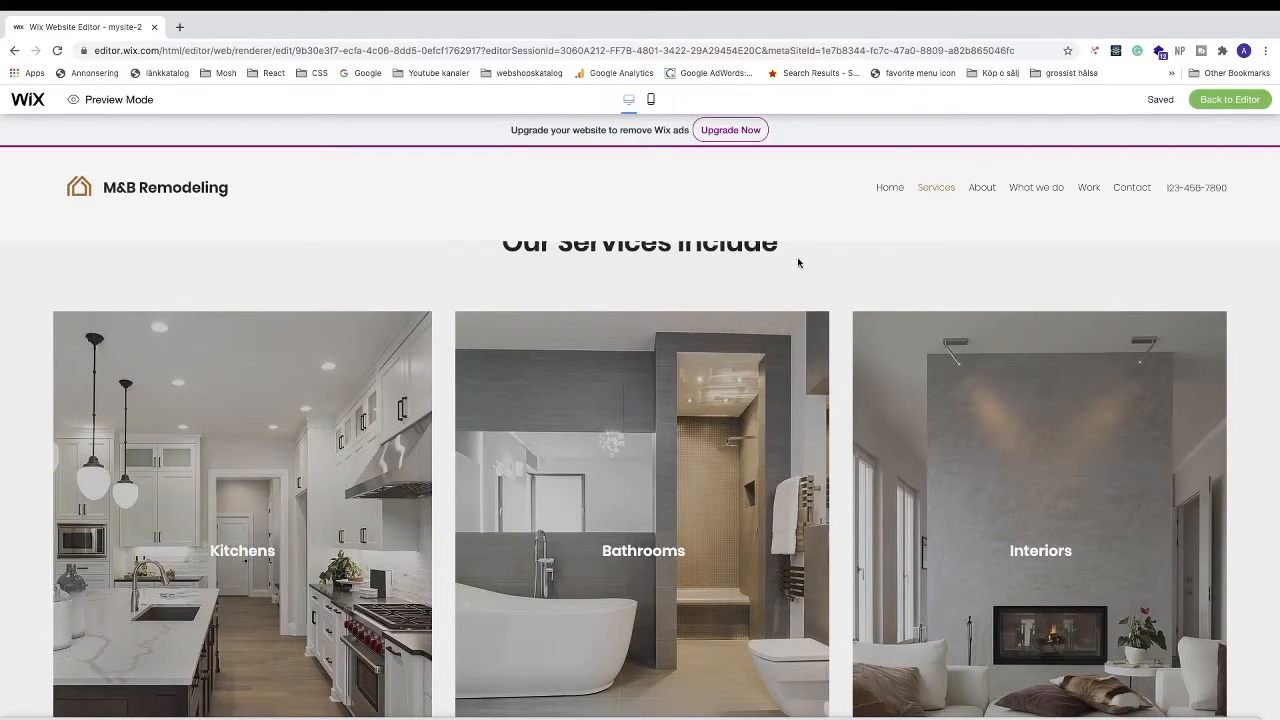
{"action": "mouse_move", "coordinate": [520, 252]}
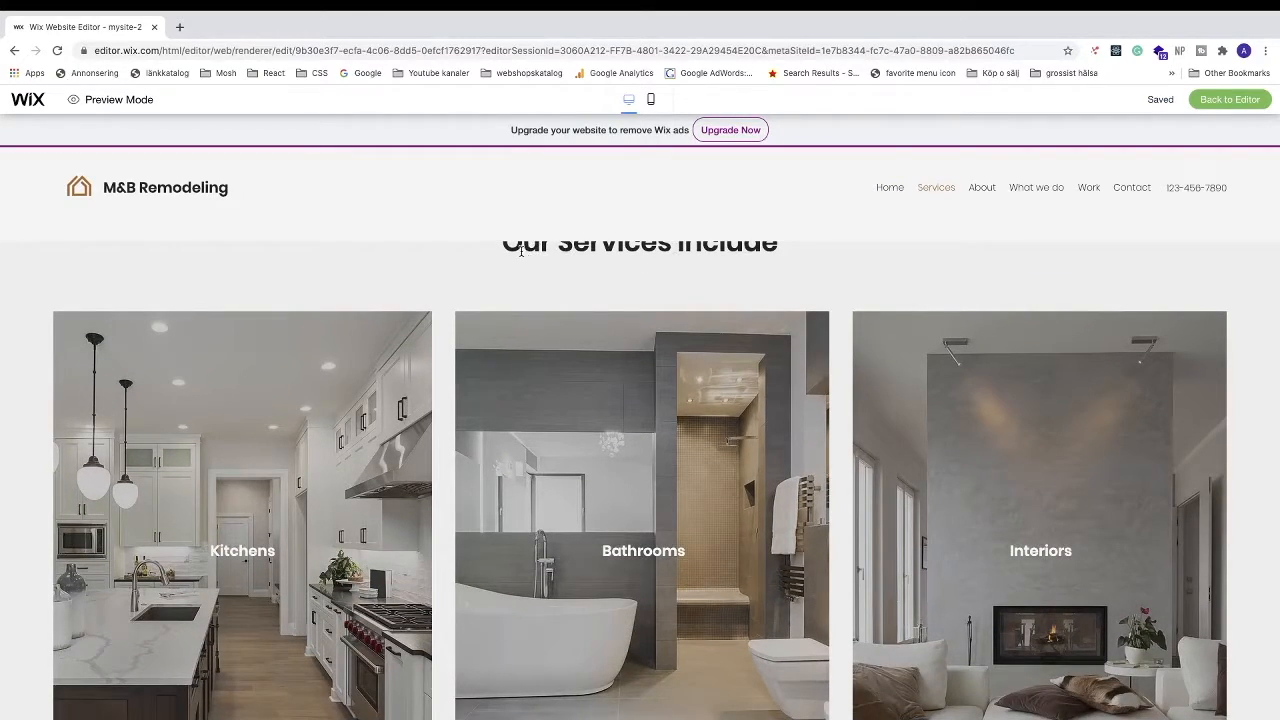
{"action": "mouse_move", "coordinate": [624, 264]}
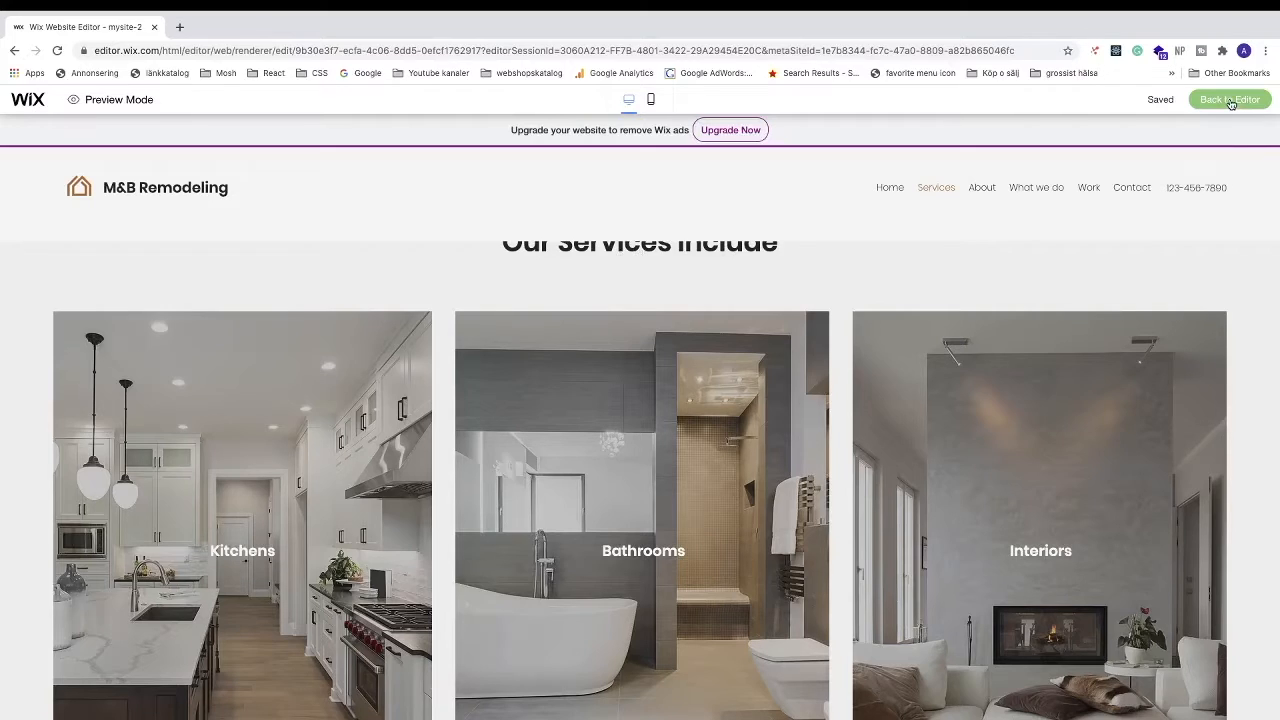
Return from preview, select the services anchor, save the site and dismiss the saved notice
{"action": "left_click", "coordinate": [1228, 100]}
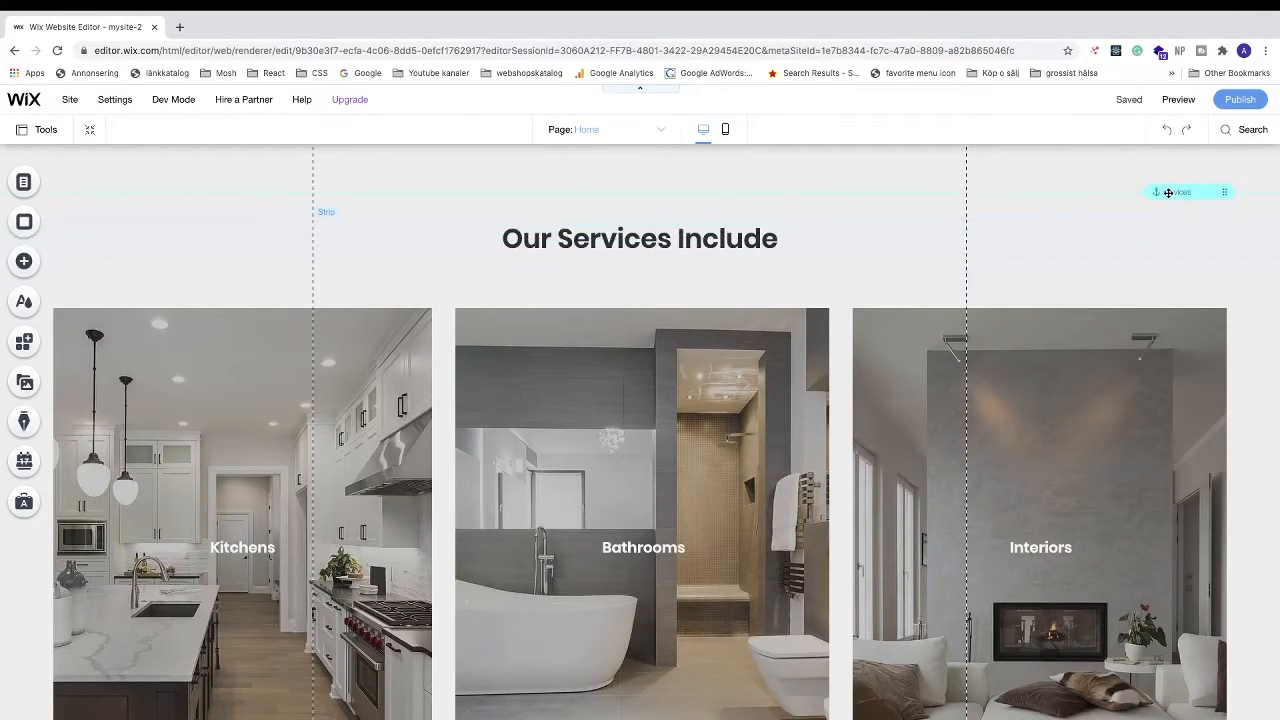
{"action": "left_click", "coordinate": [1128, 100]}
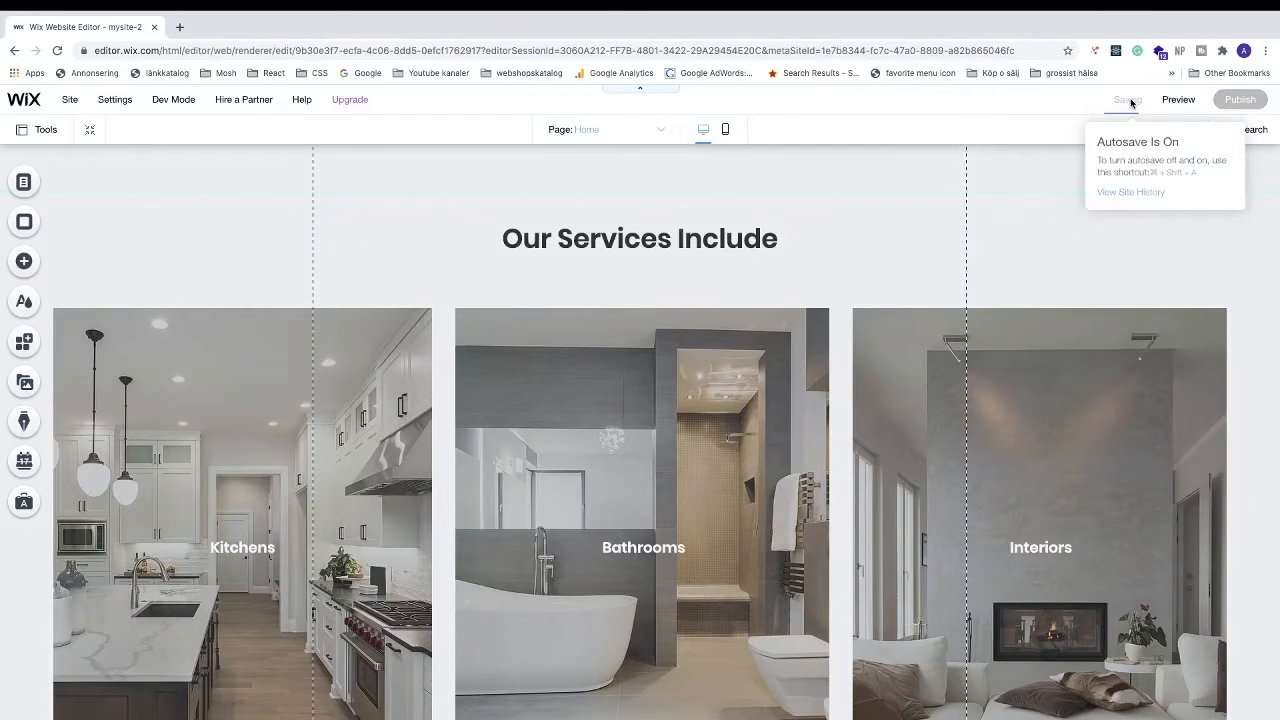
{"action": "left_click", "coordinate": [1128, 100]}
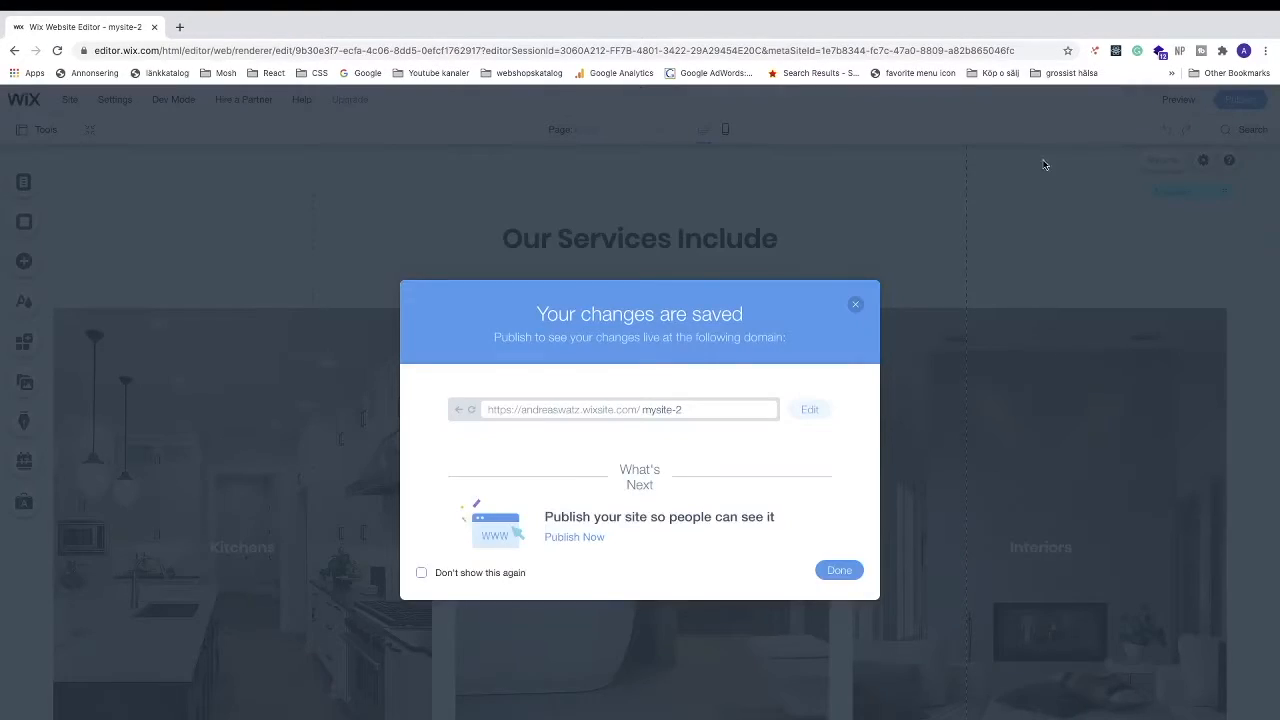
{"action": "left_click", "coordinate": [838, 570]}
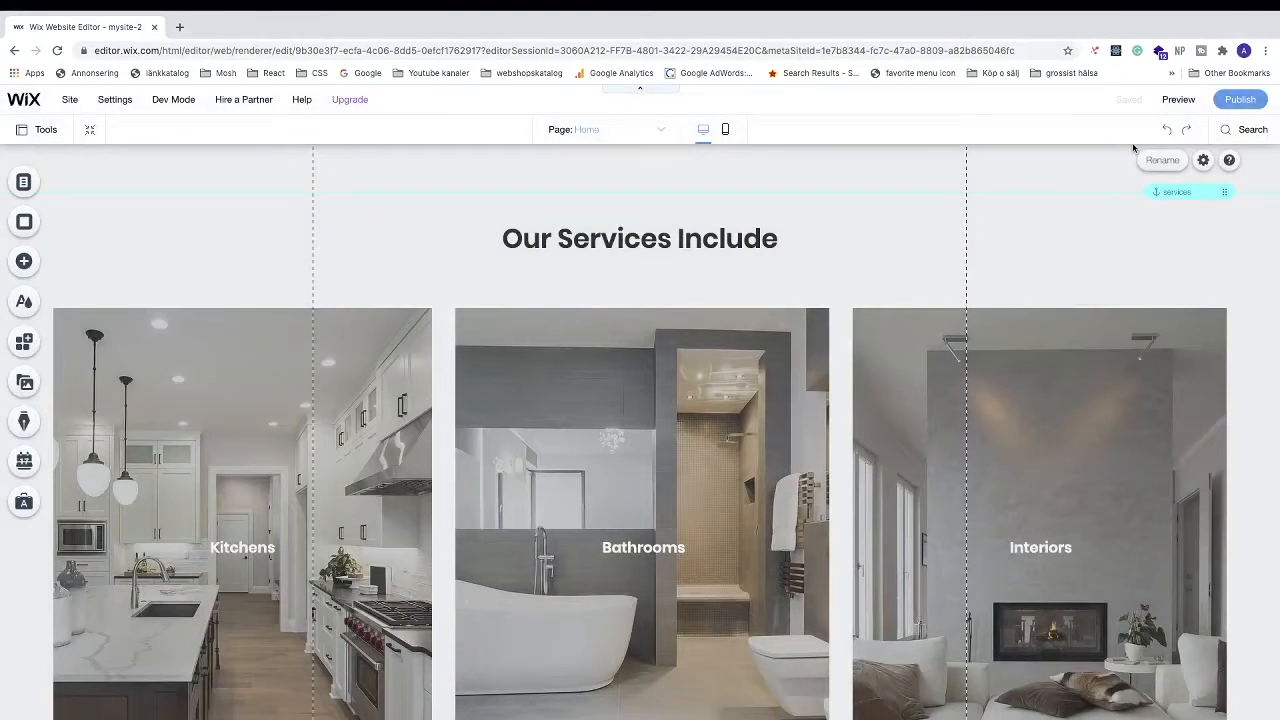
Preview the site and use the Services link to jump to the Our Services Include section
{"action": "left_click", "coordinate": [1176, 100]}
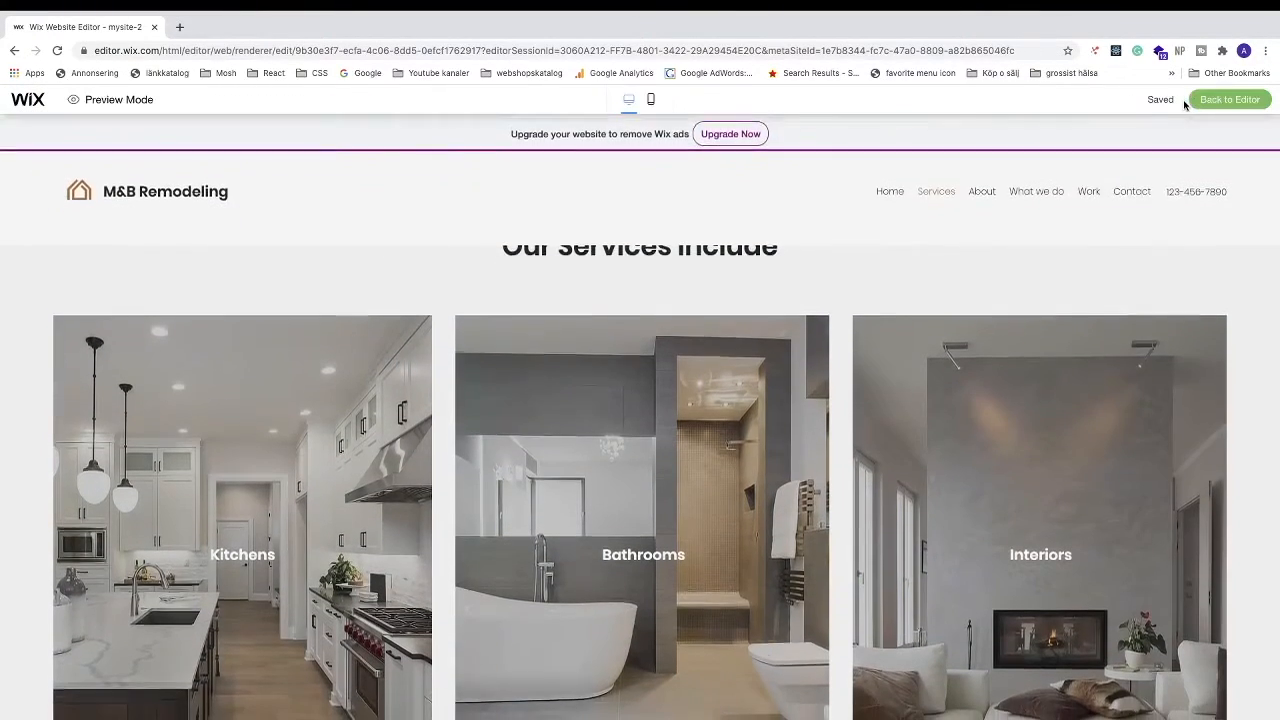
{"action": "scroll", "scroll_direction": "up", "scroll_amount": 3}
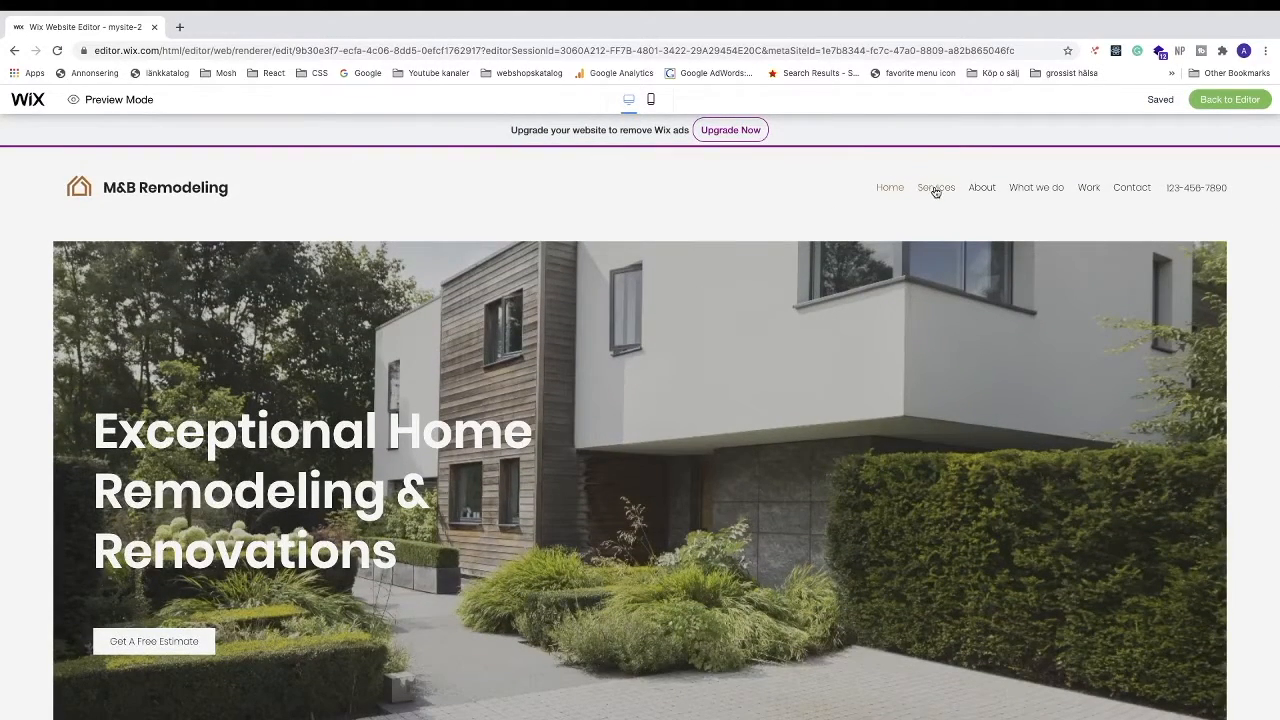
{"action": "scroll", "scroll_direction": "down", "scroll_amount": 3}
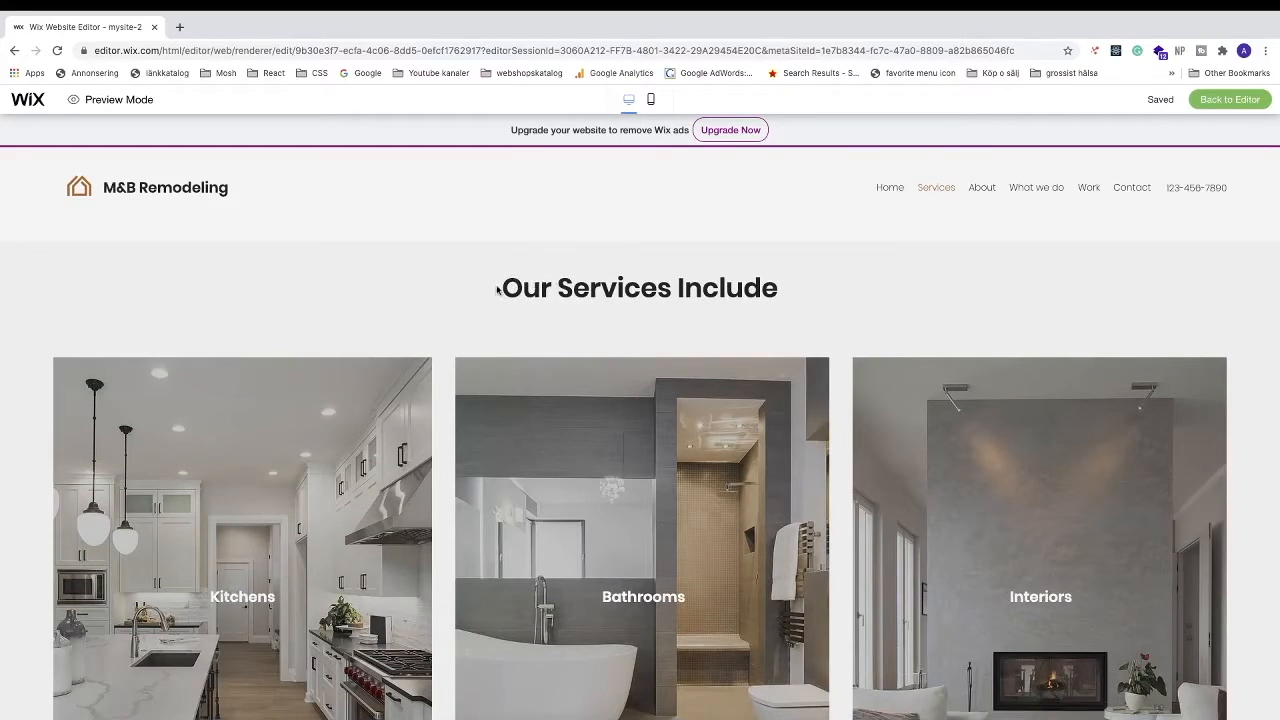
{"action": "mouse_move", "coordinate": [860, 282]}
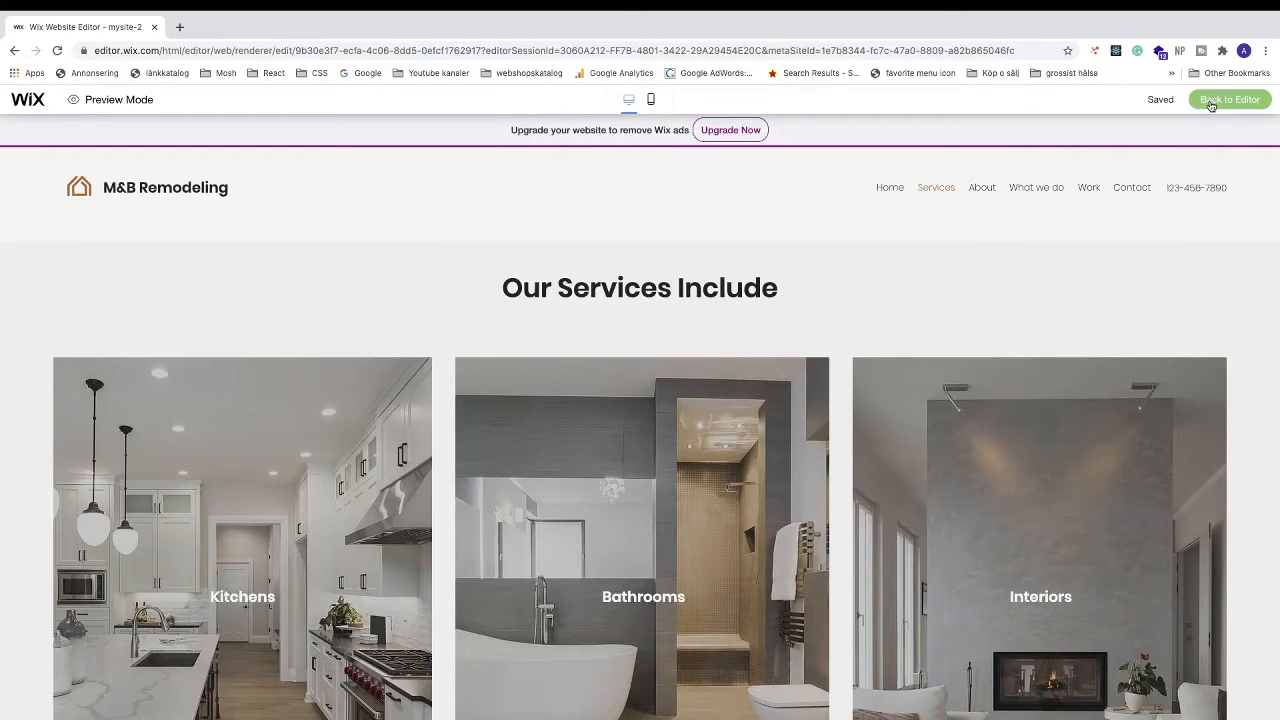
Exit preview back to the editor and scroll to the Our Services Include section
{"action": "left_click", "coordinate": [1228, 100]}
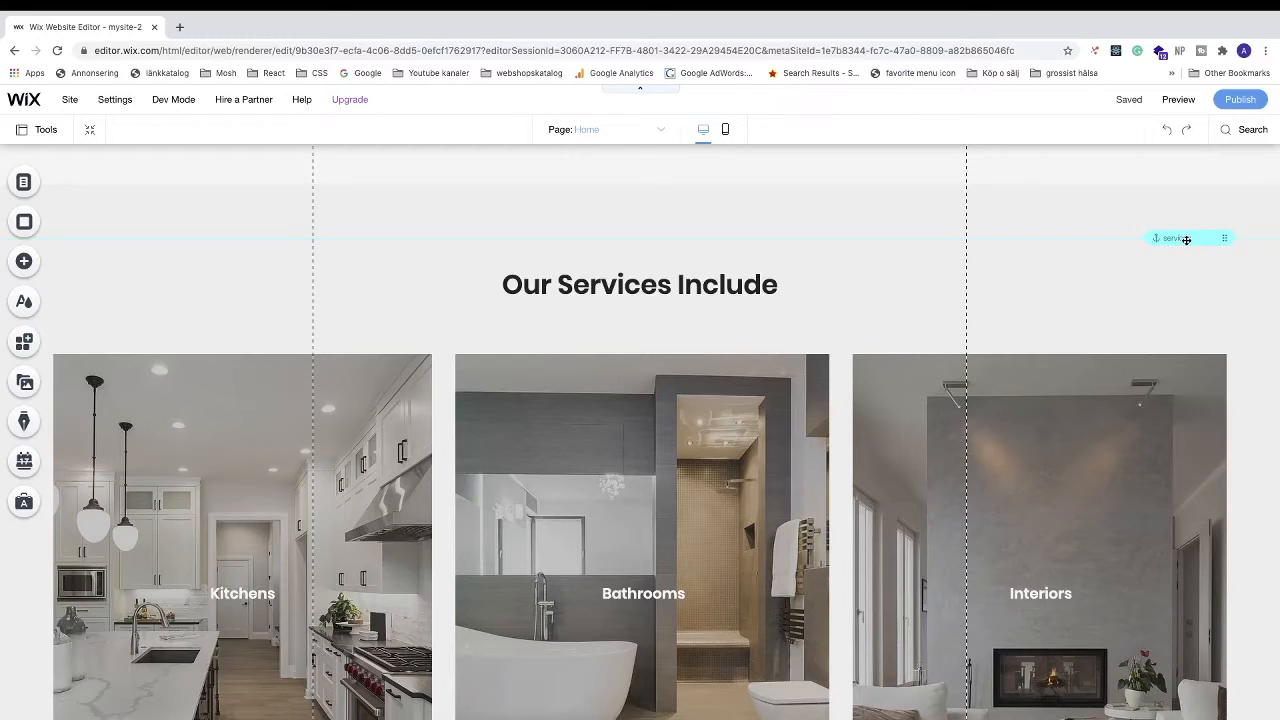
{"action": "mouse_move", "coordinate": [1136, 260]}
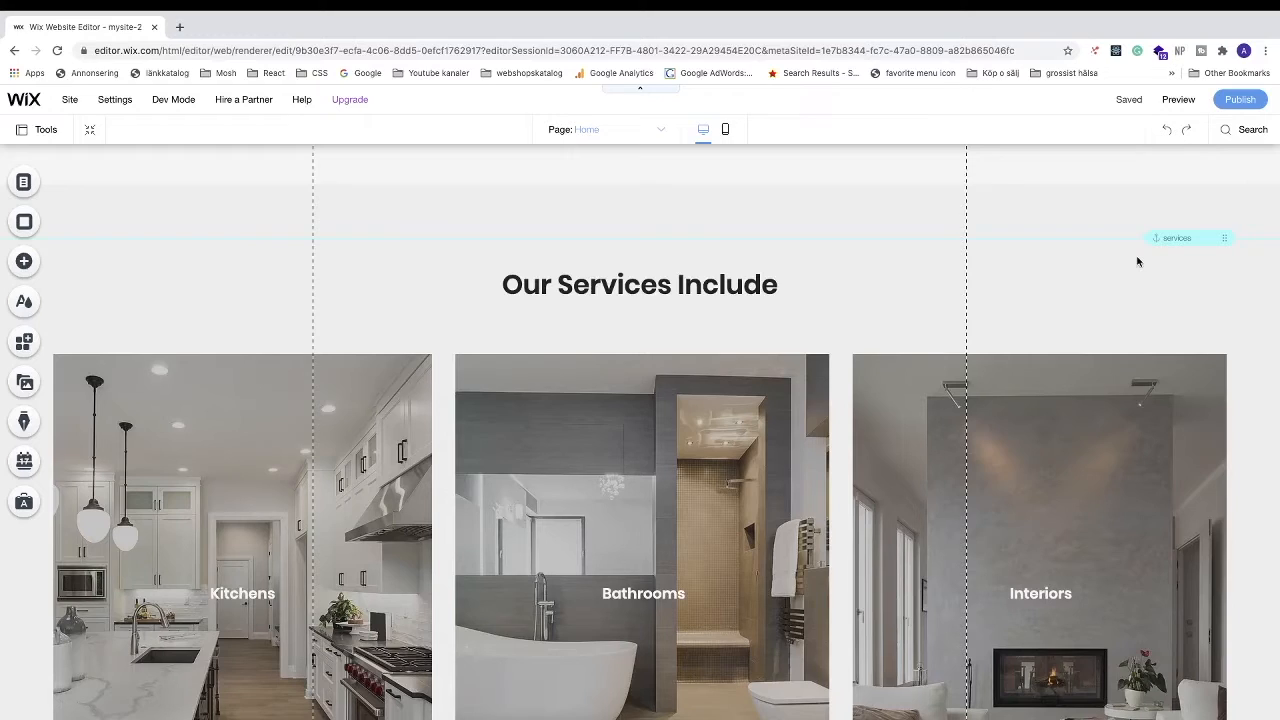
{"action": "scroll", "scroll_direction": "down", "scroll_amount": 3}
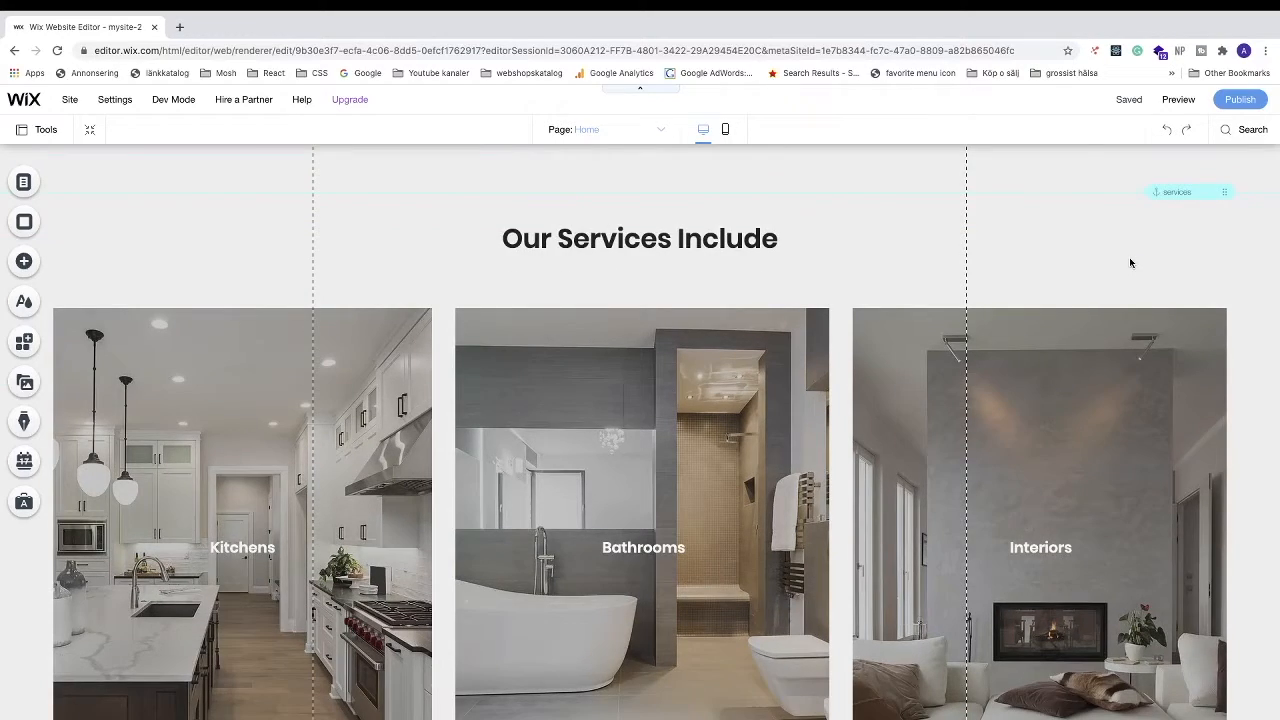